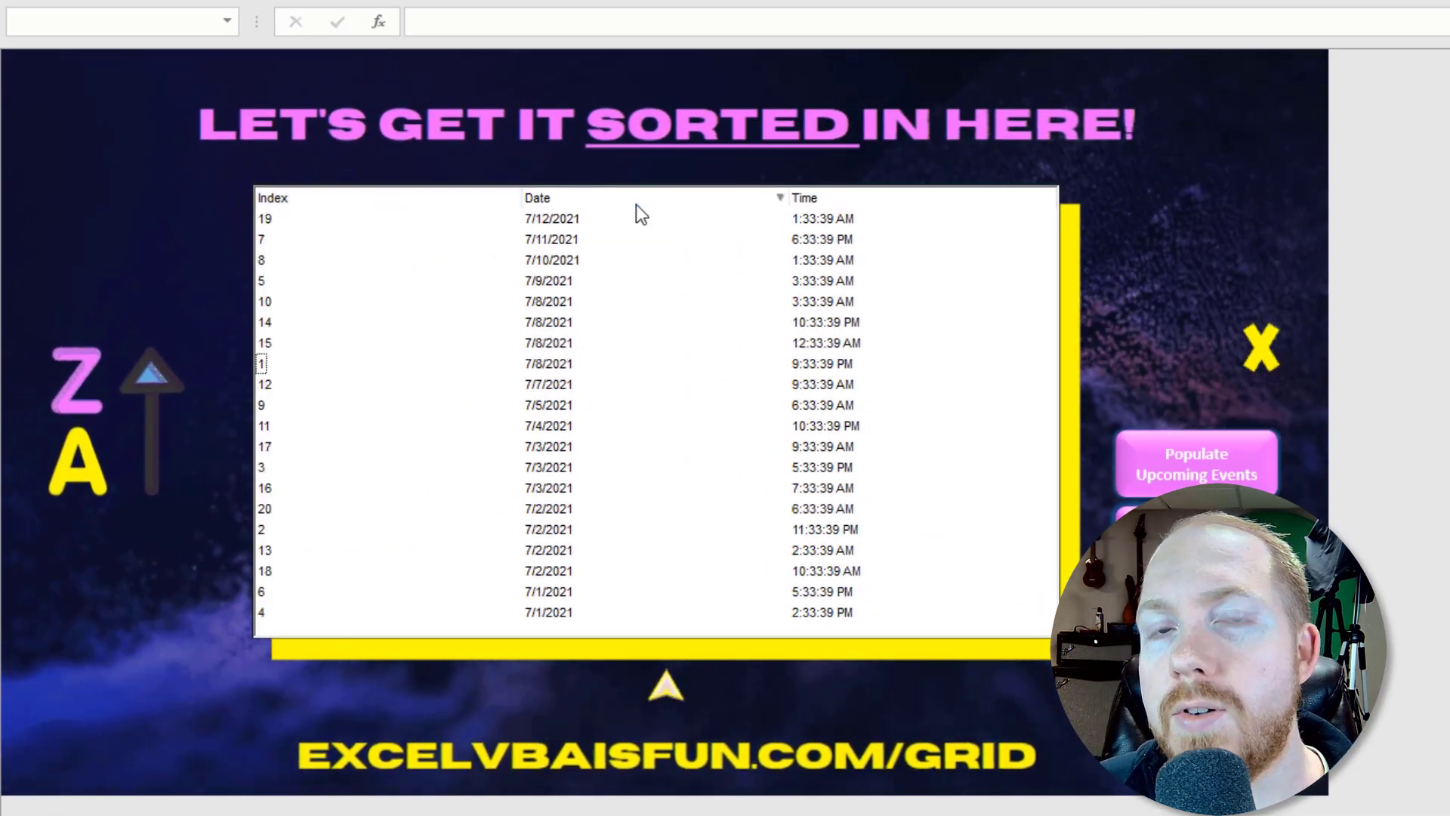
- Advance the slide build to reveal the 'Few properties disabled' bullet on the Demo/Trial Version slide
left_click(779, 197)
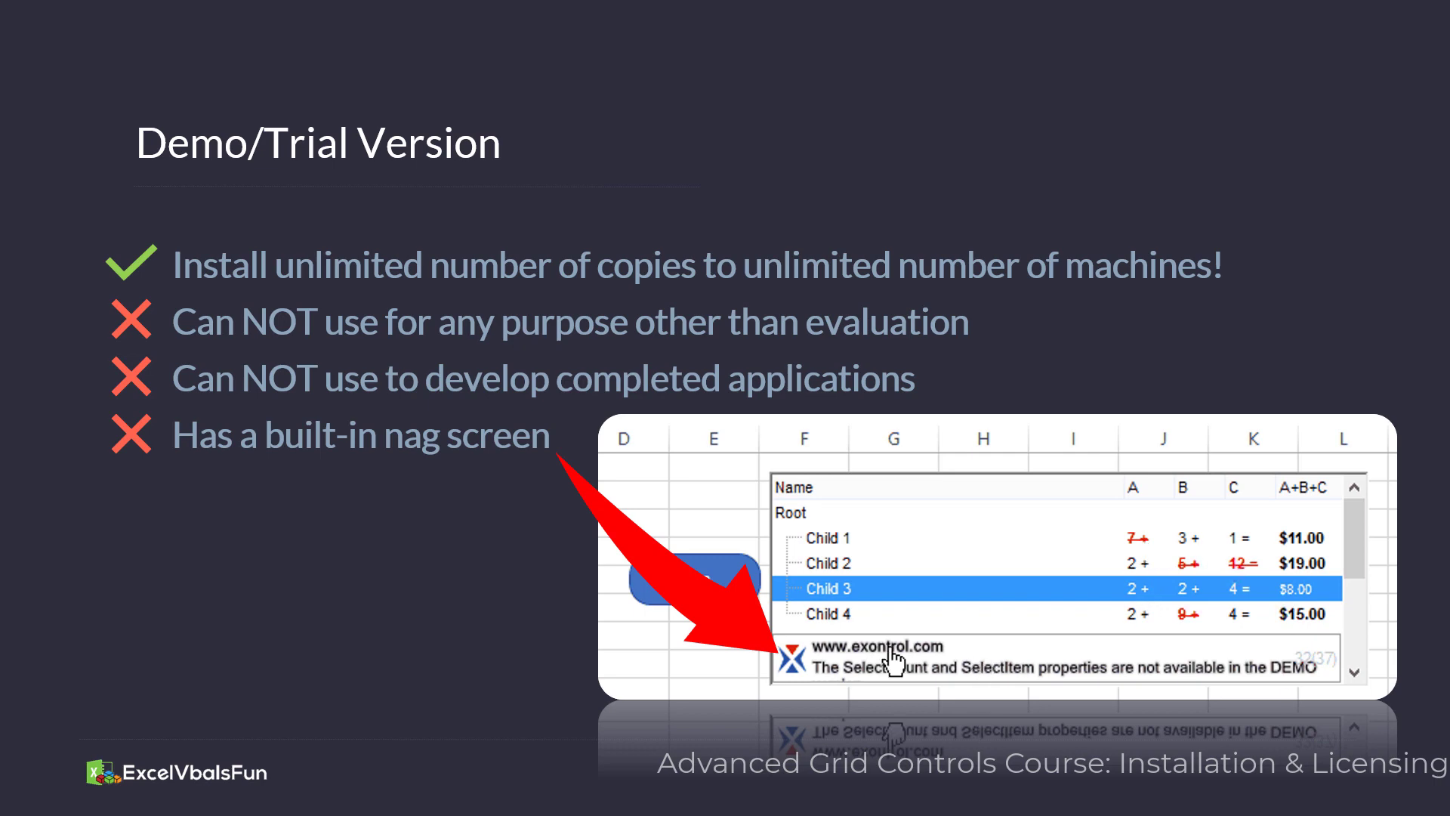
mouse_move(1301, 698)
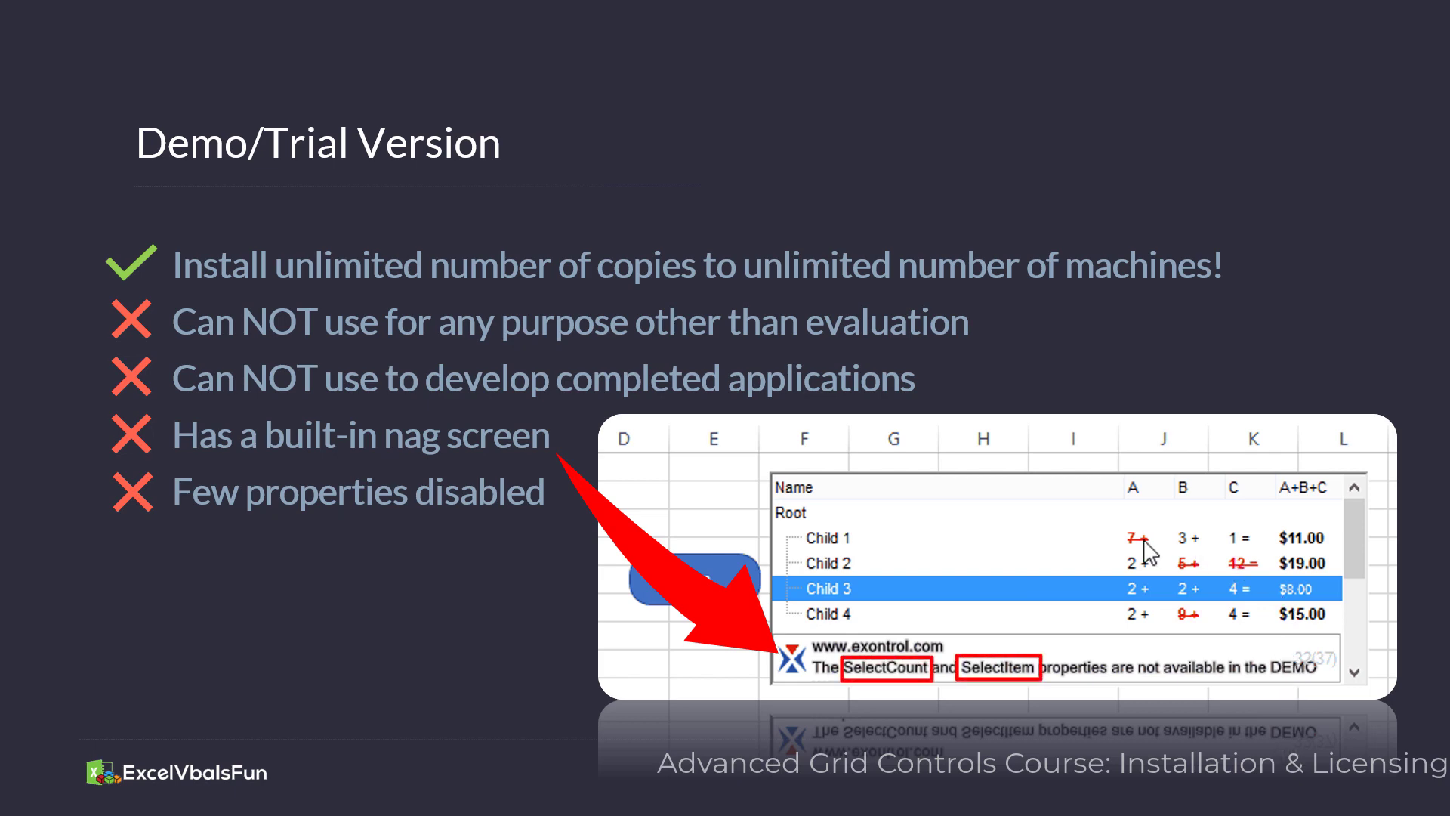
mouse_move(1098, 546)
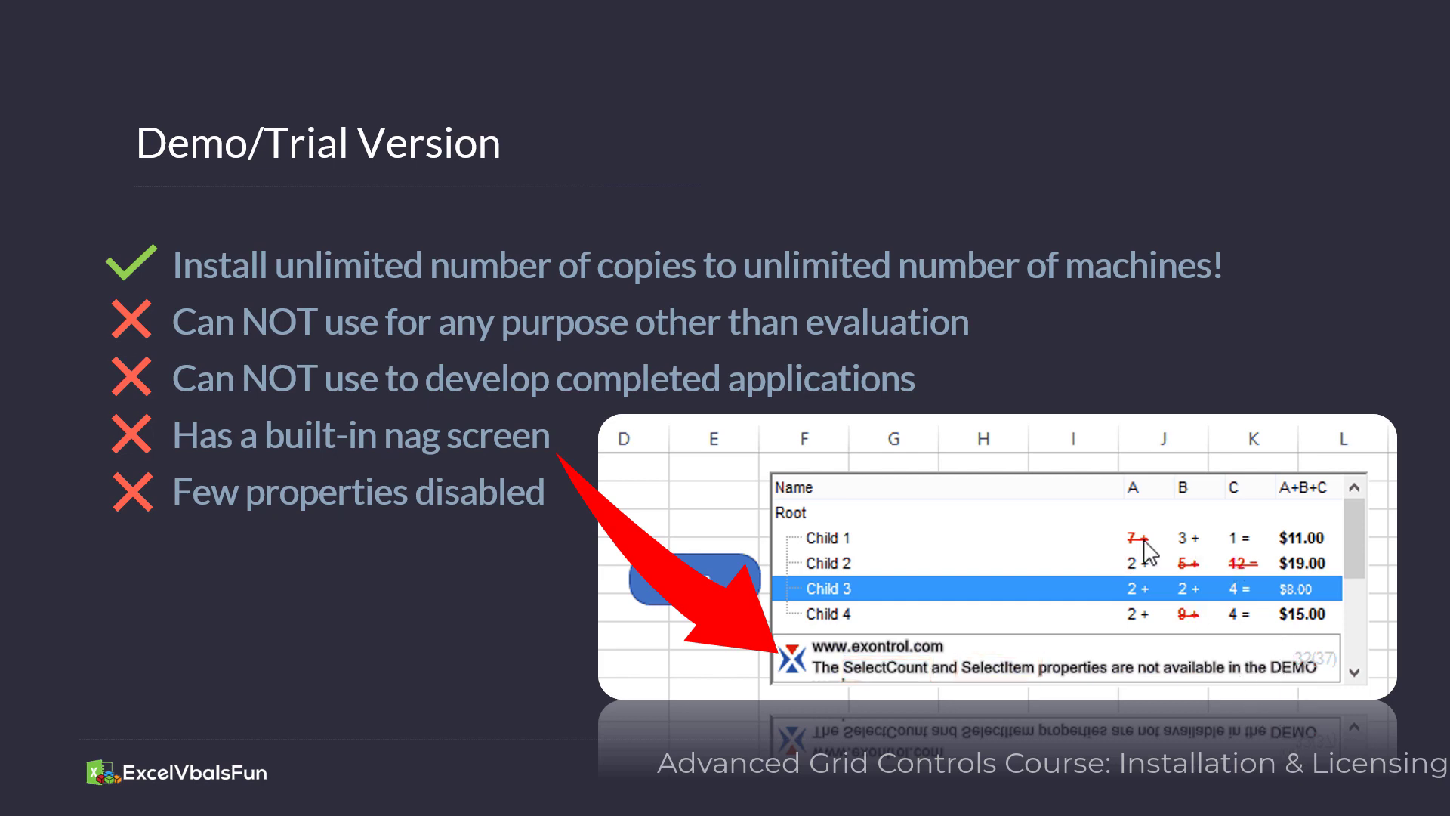
mouse_move(1099, 547)
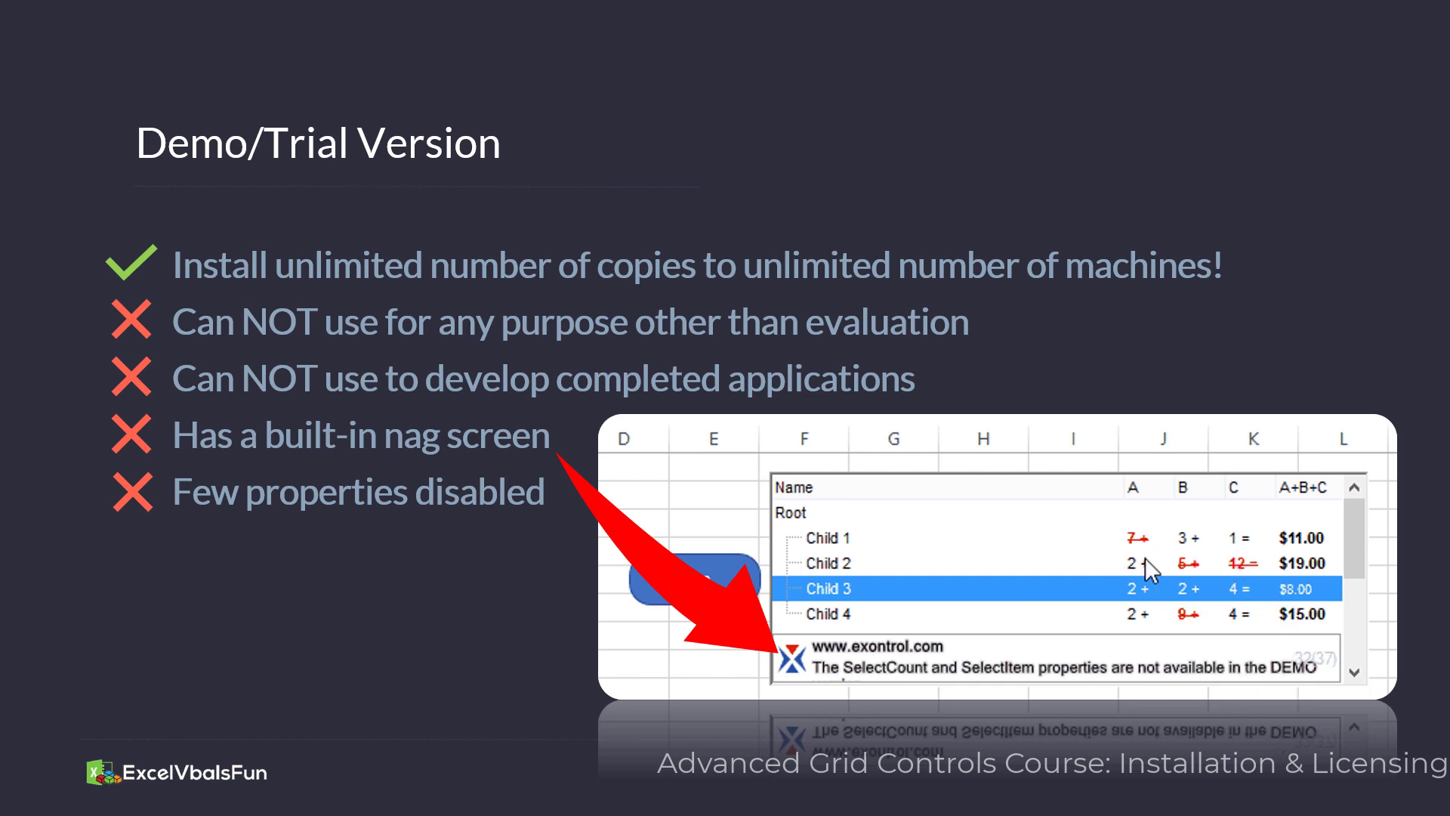
mouse_move(1101, 545)
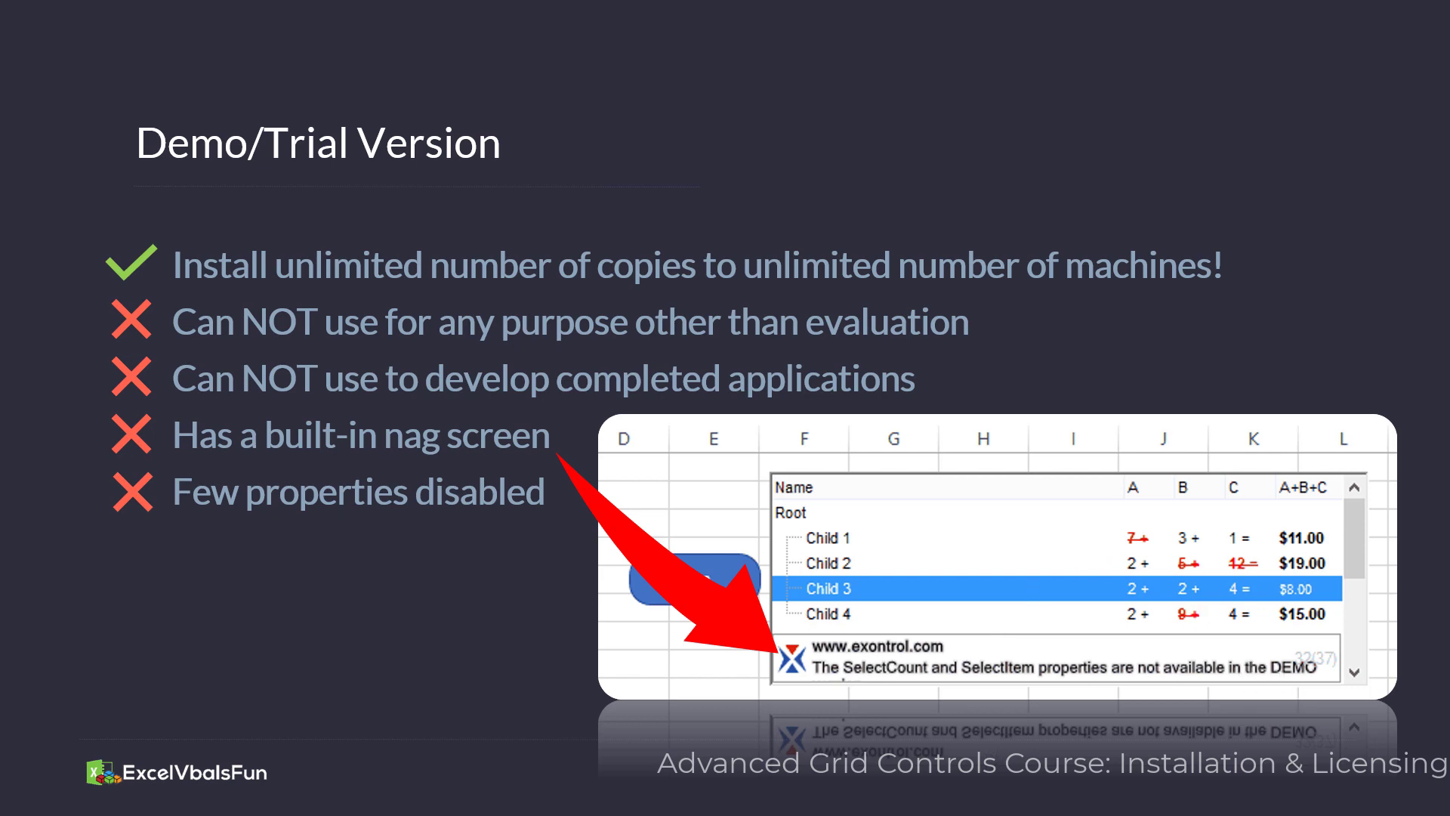
mouse_move(1146, 609)
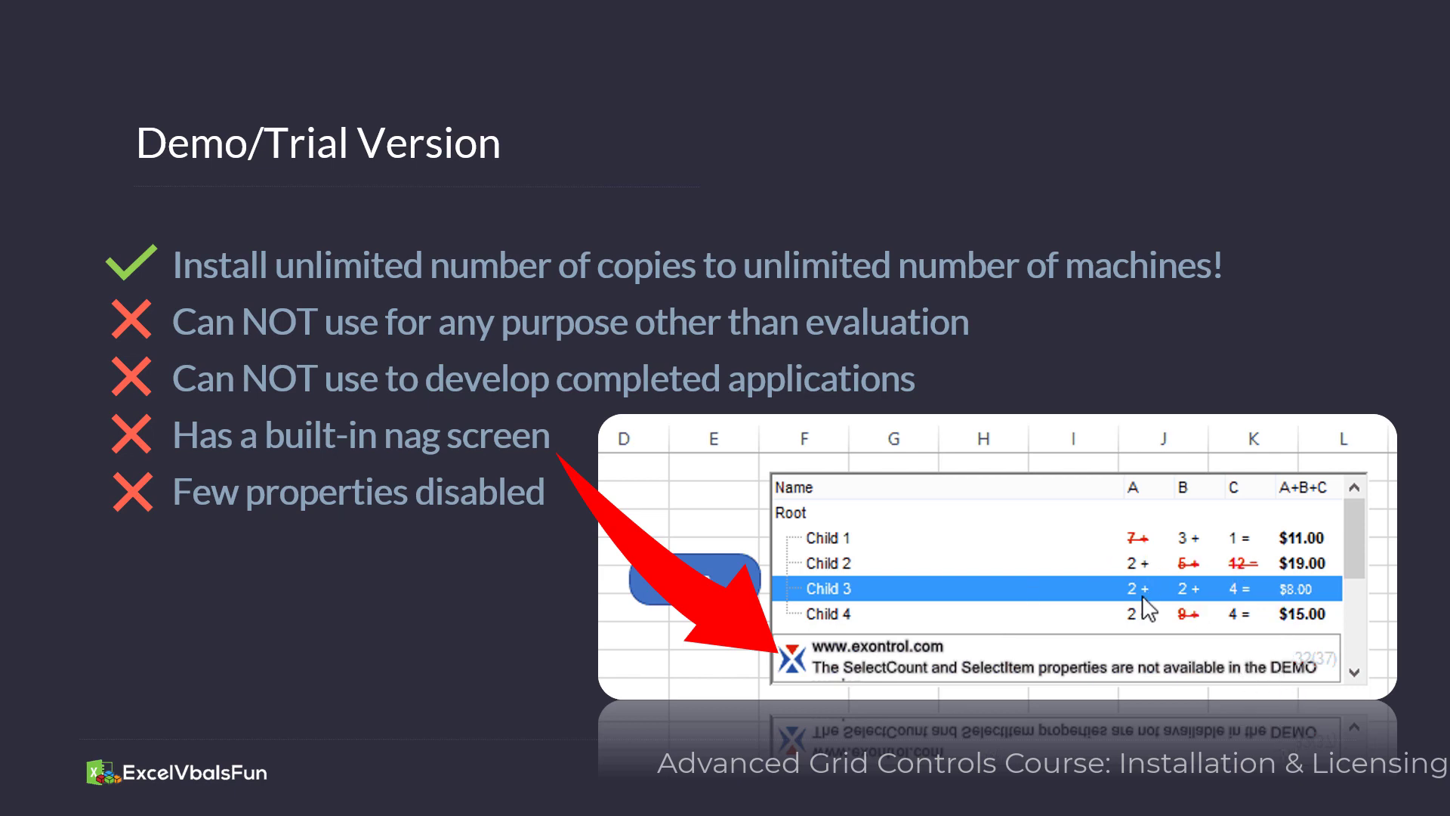
mouse_move(1122, 562)
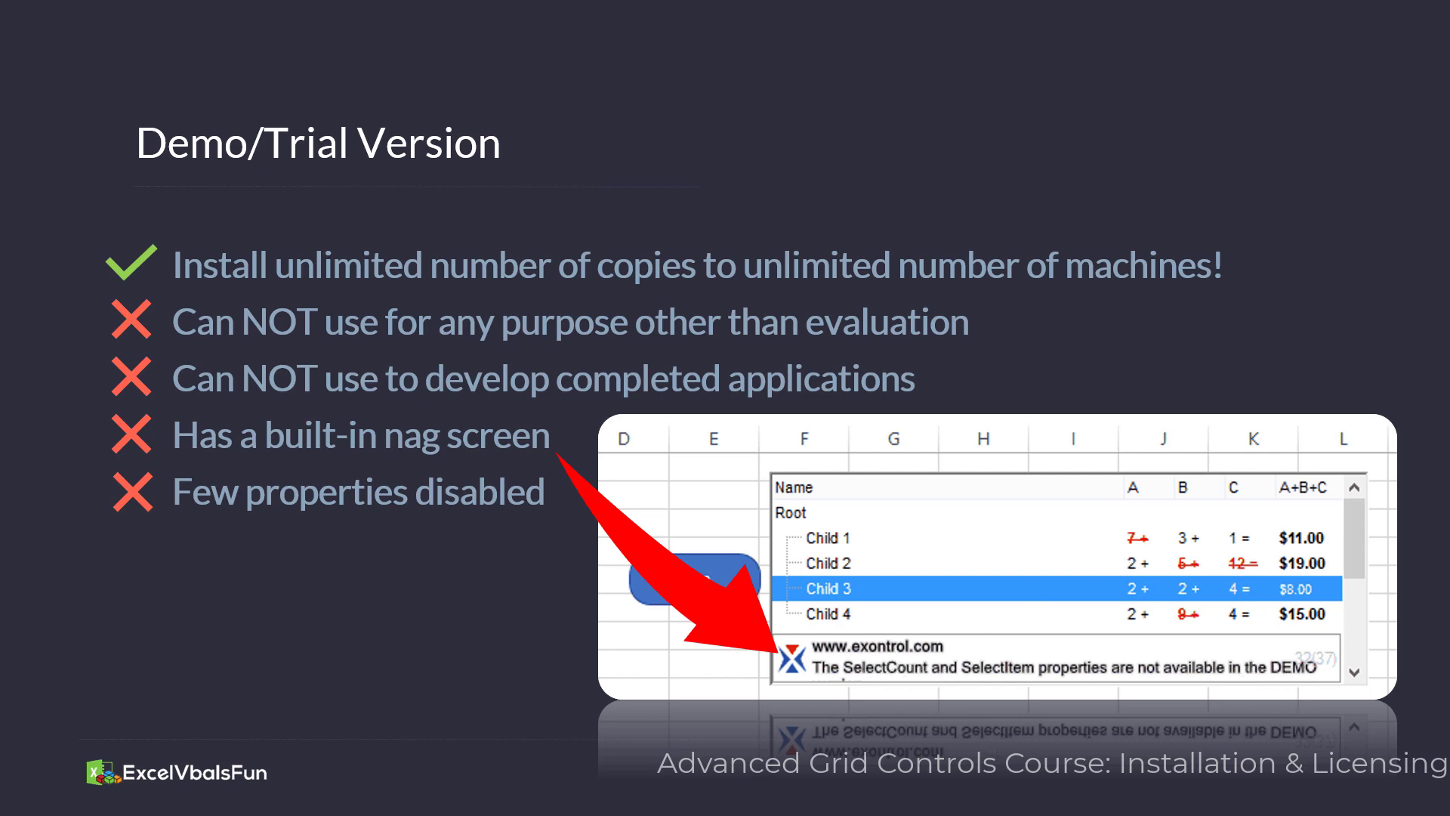
mouse_move(1147, 615)
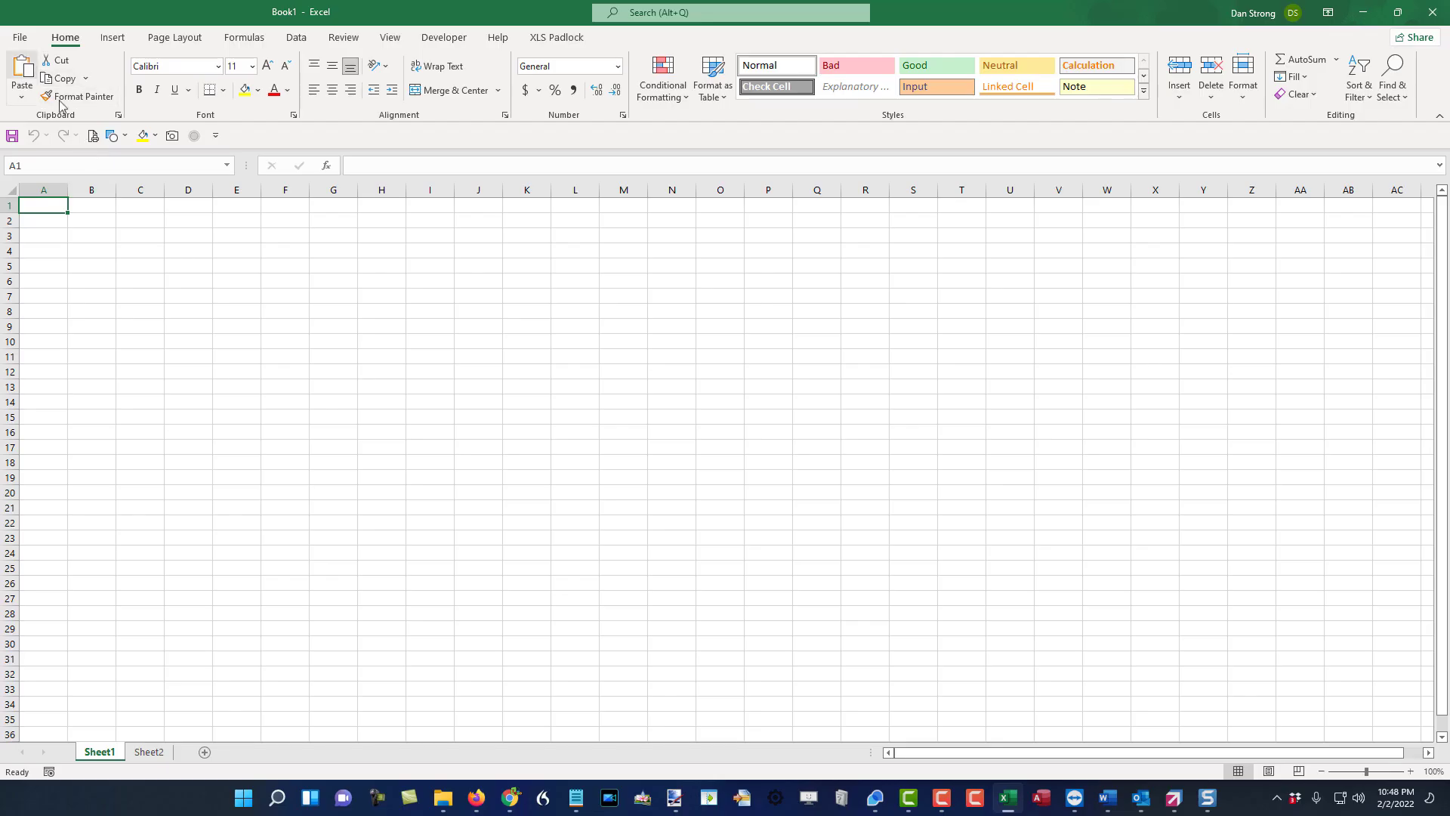
- Show the Excel Account page with product information and the About Excel version details
left_click(18, 36)
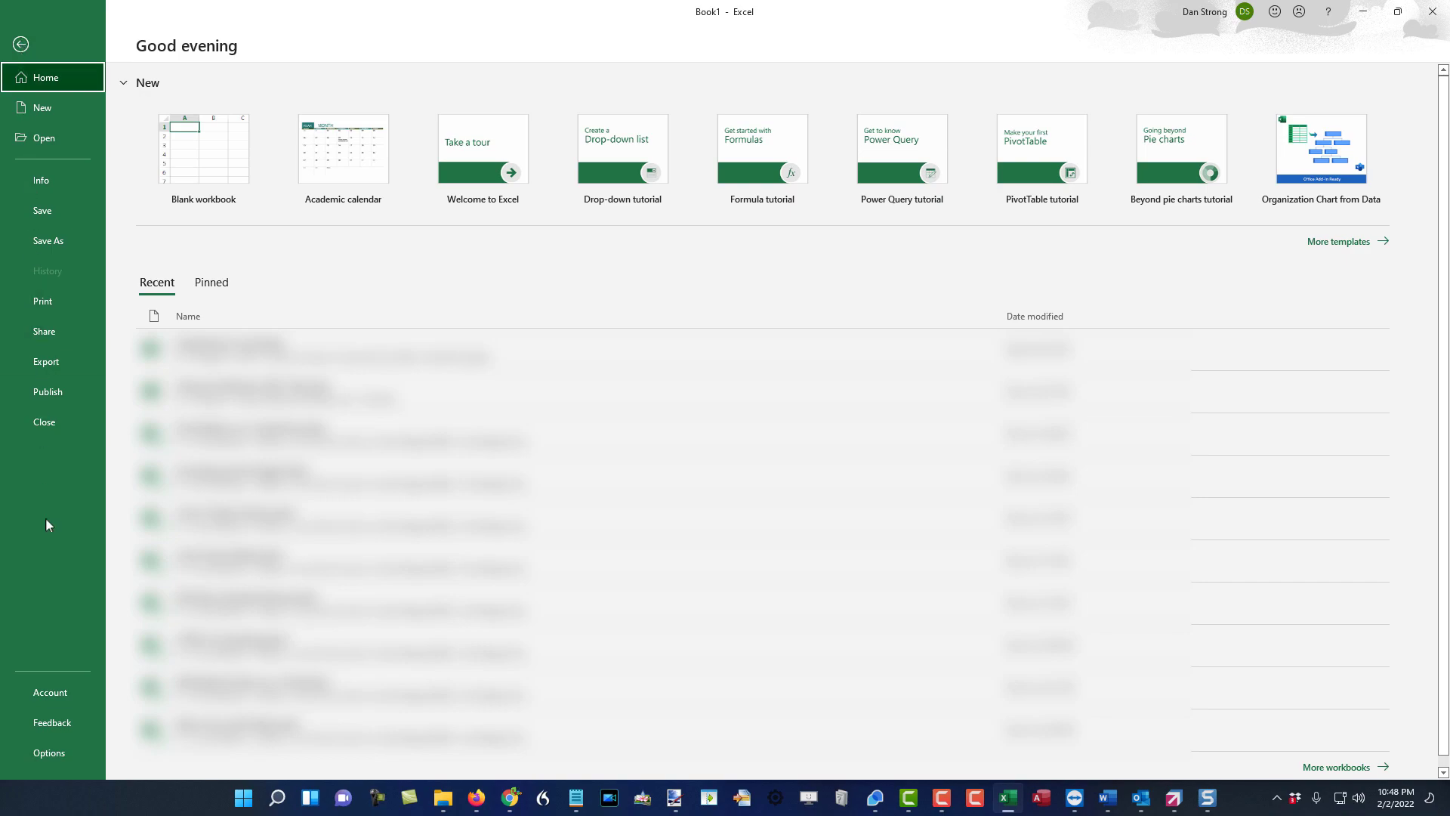
left_click(50, 692)
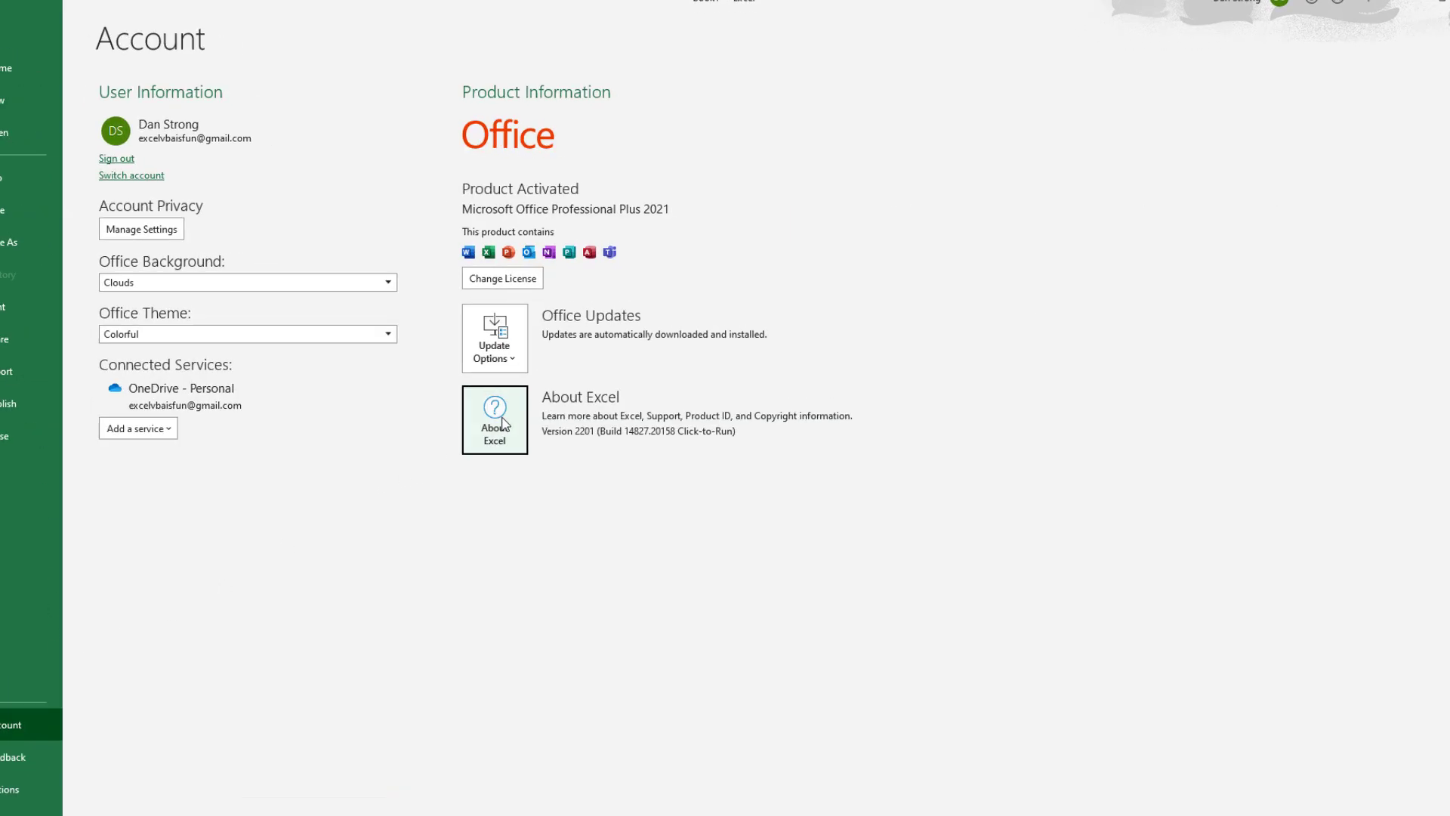
left_click(494, 418)
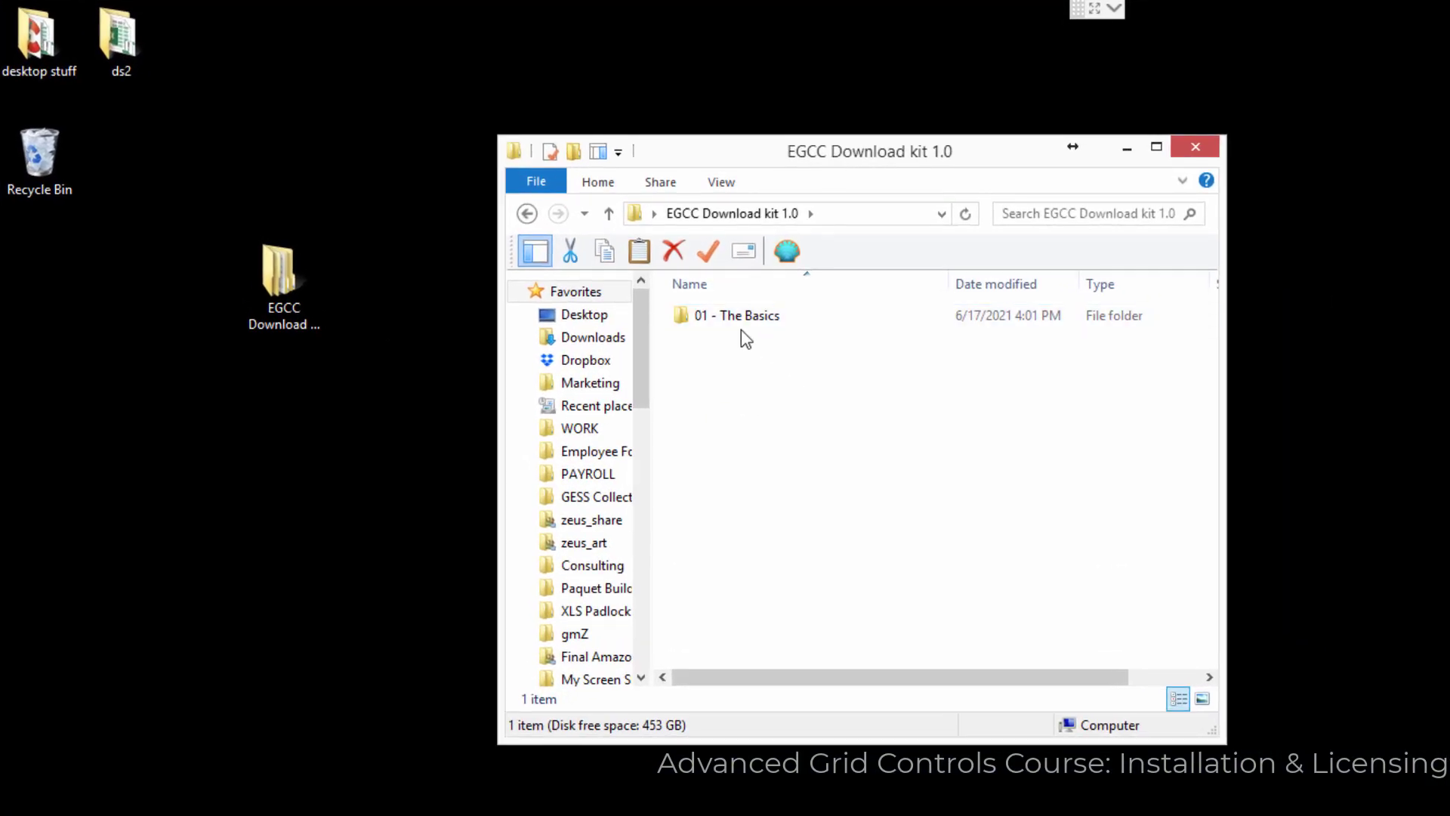
mouse_move(772, 389)
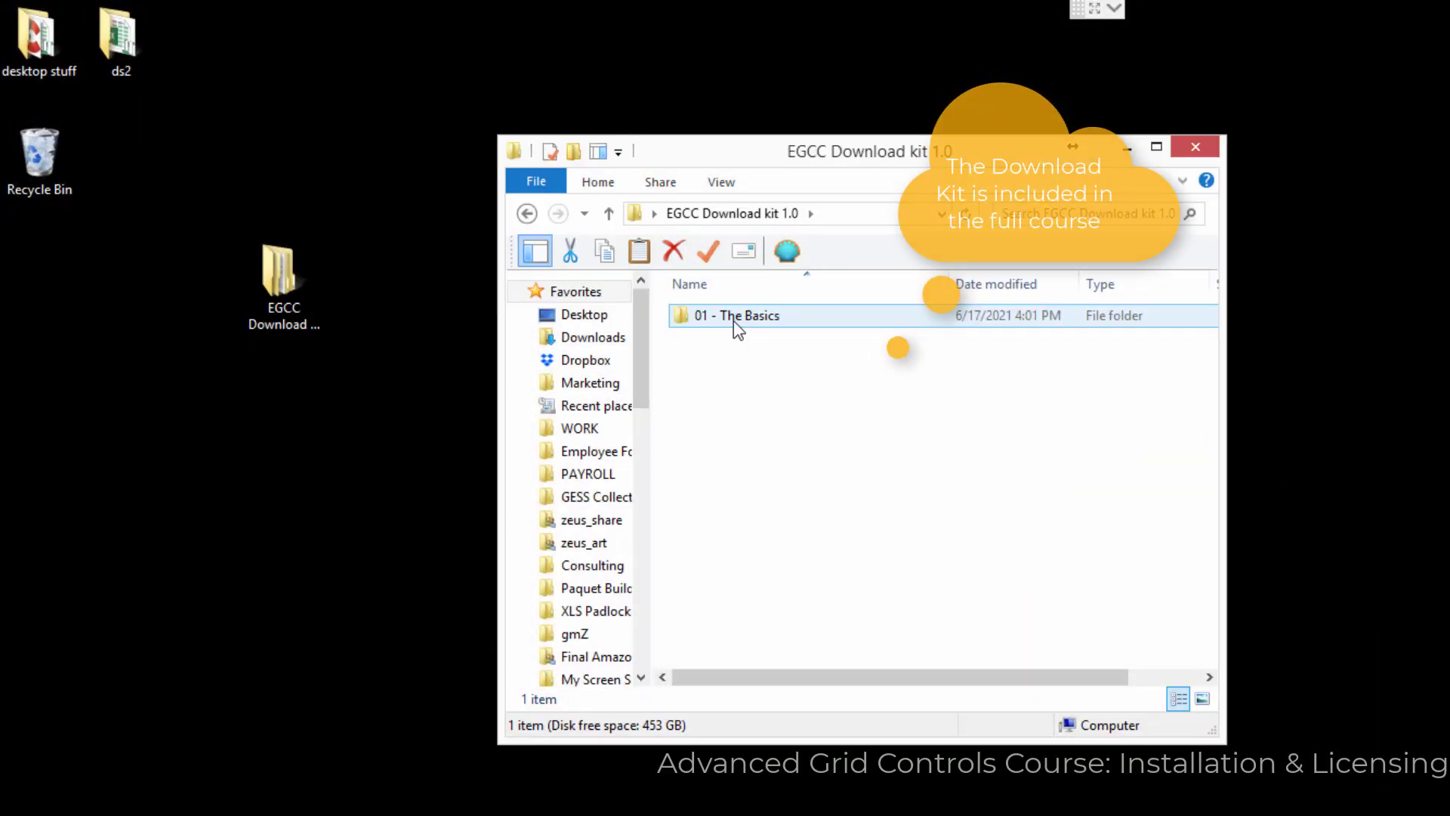
- Navigate into 01 - The Basics and then into its Demo Installer folder
double_click(737, 316)
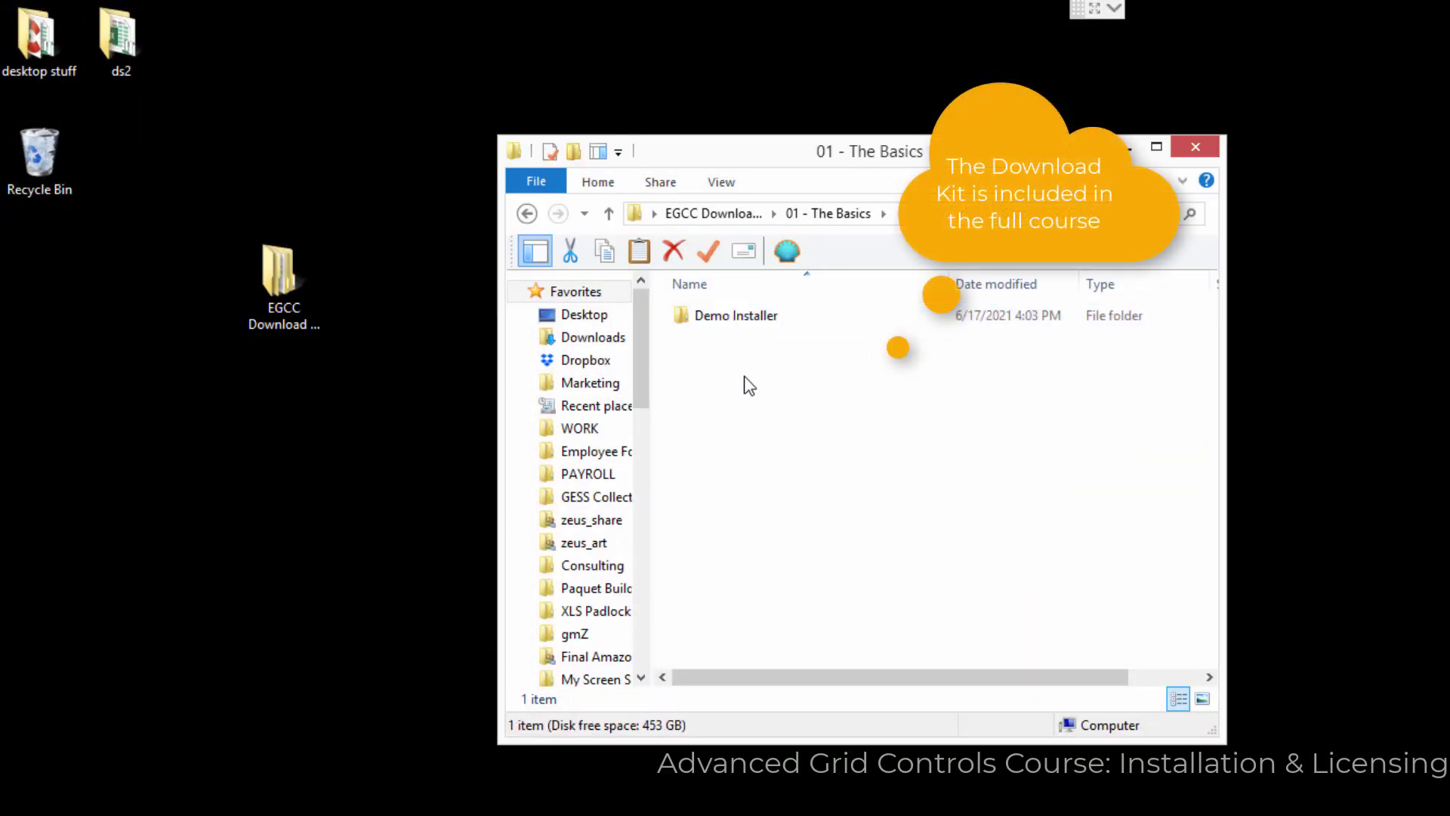
left_click(736, 316)
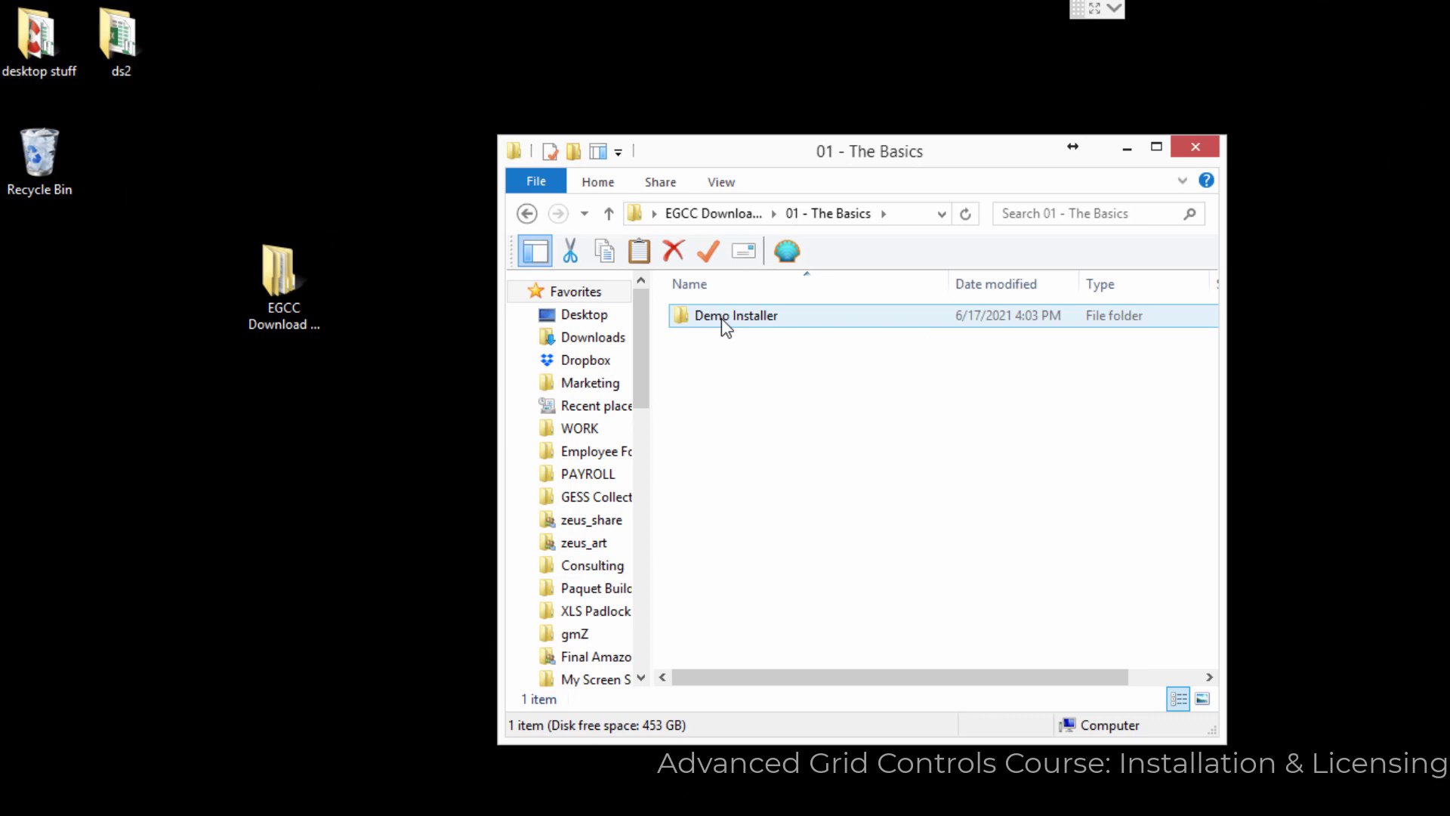
double_click(735, 315)
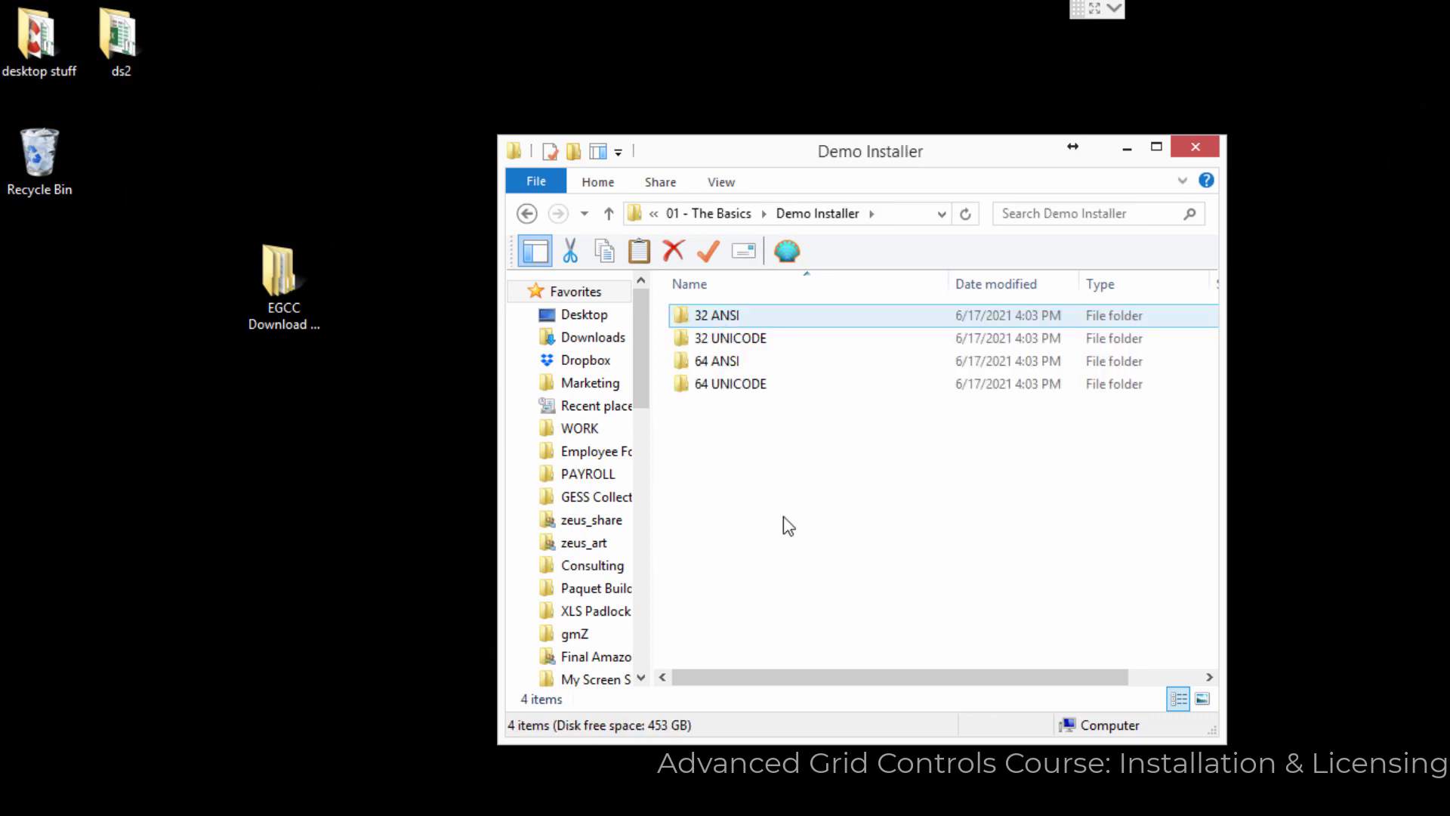
left_click(796, 552)
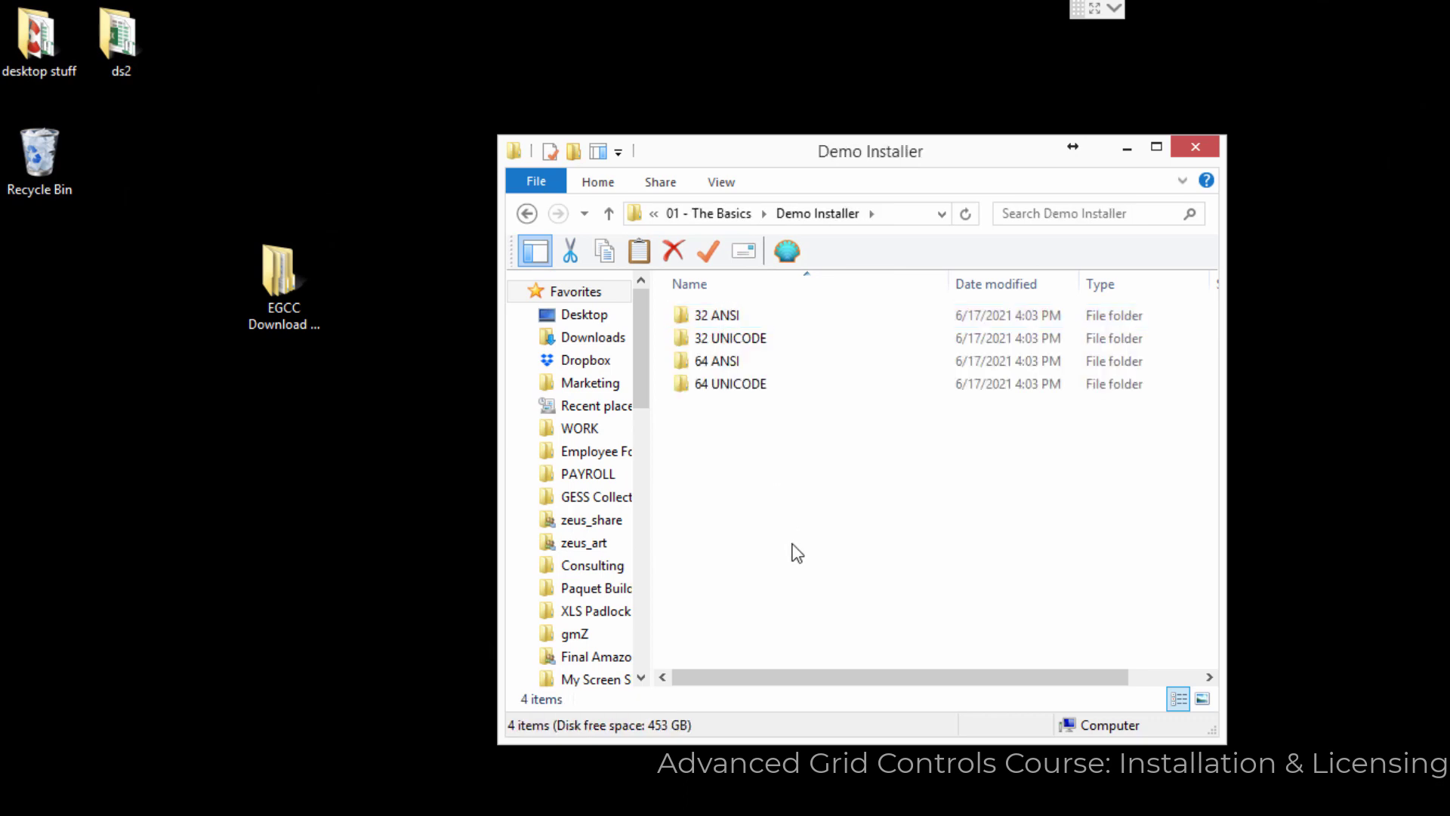
- Enter the 32 ANSI folder so its grid.exe setup file is listed
left_click(716, 315)
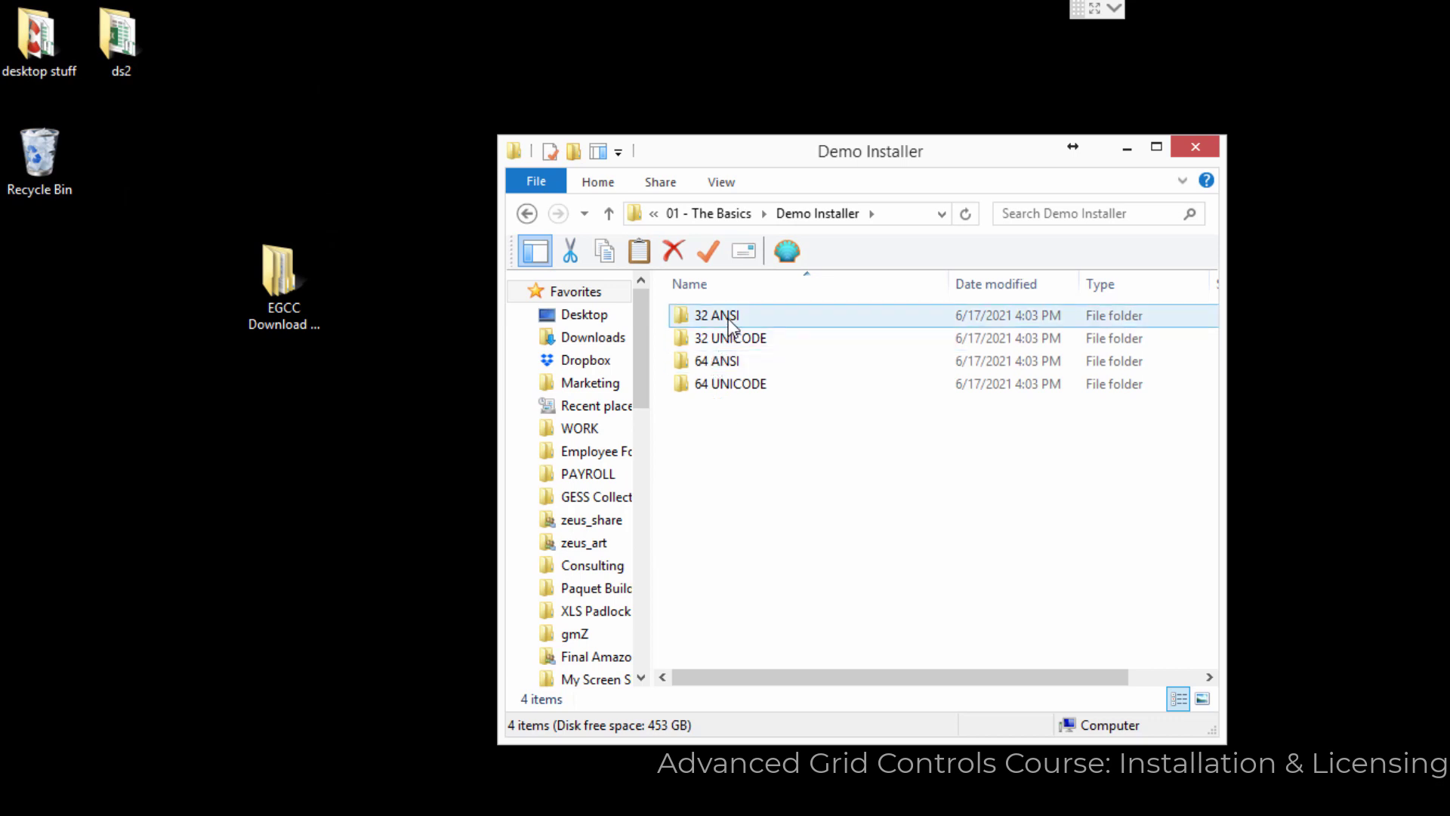
mouse_move(716, 321)
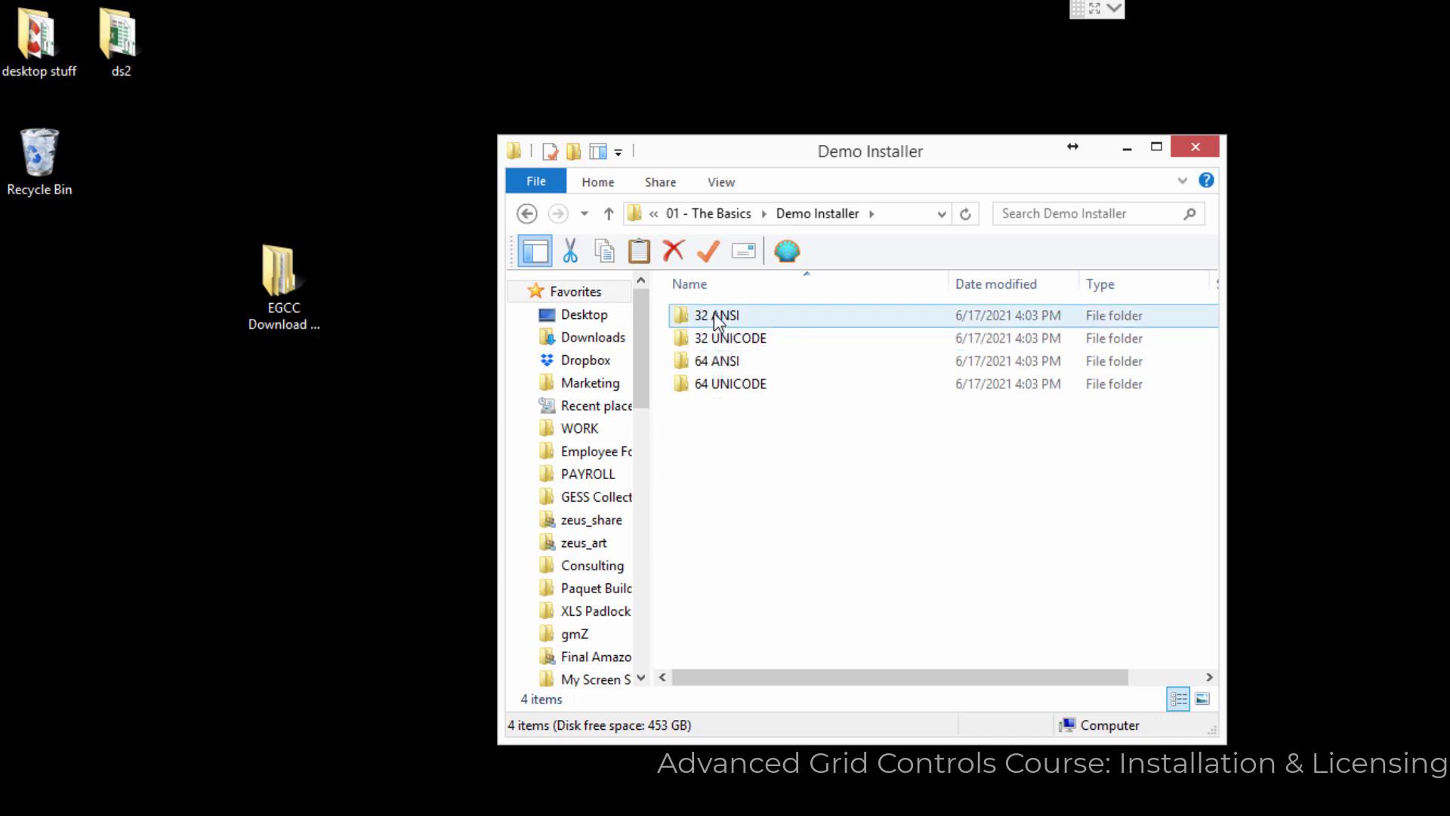
mouse_move(738, 320)
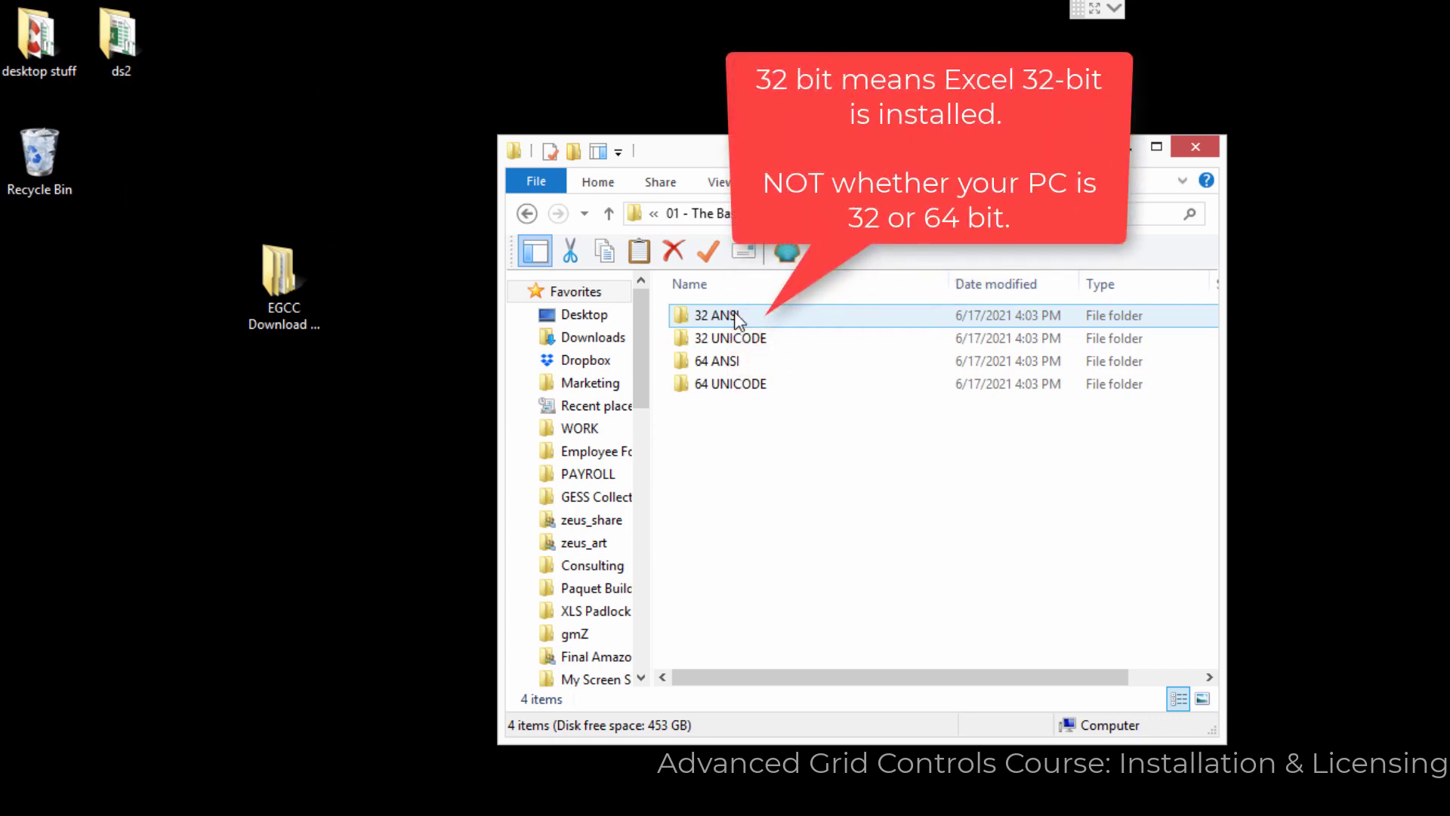
left_click(715, 360)
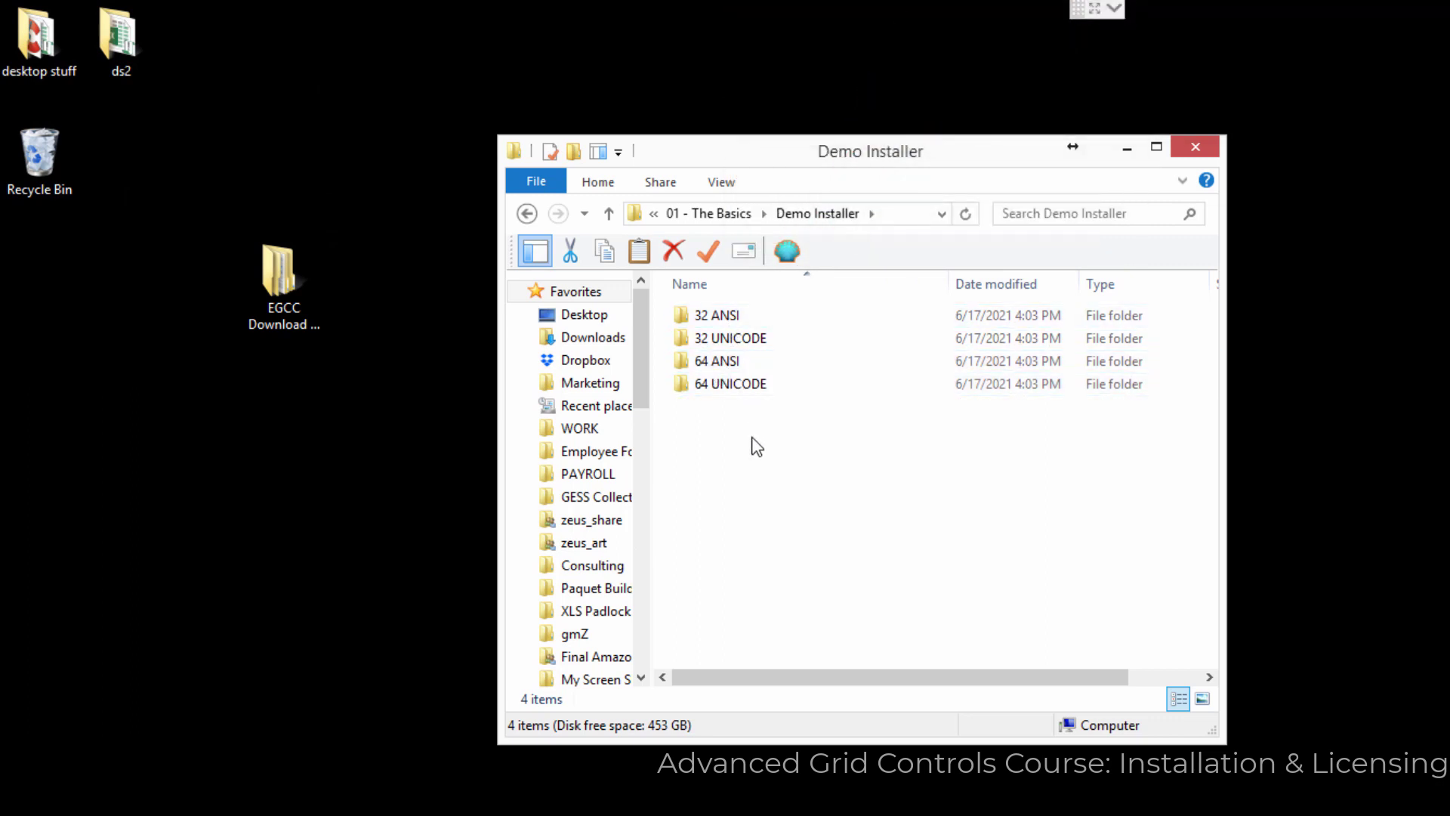
left_click(729, 337)
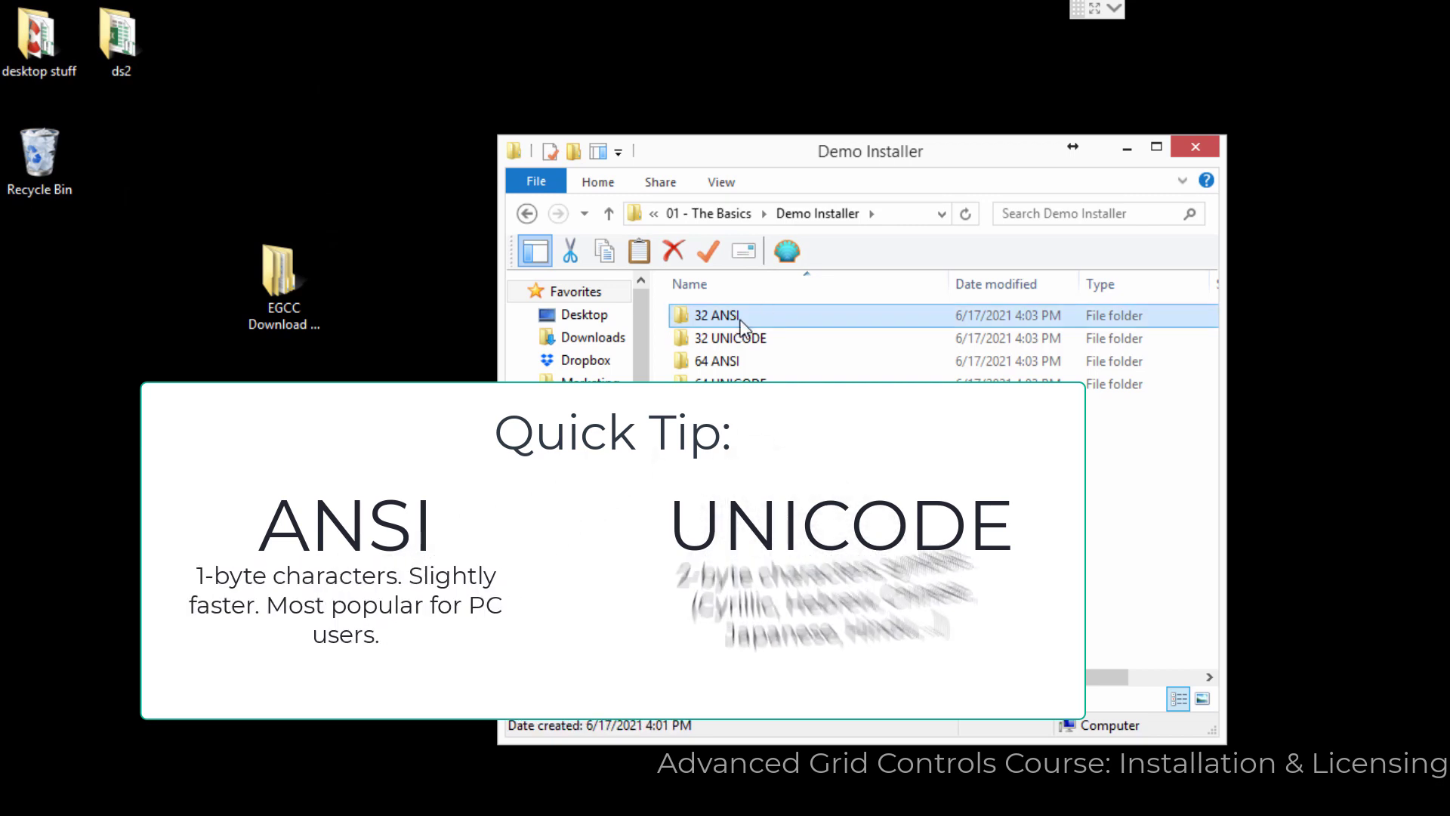
double_click(715, 316)
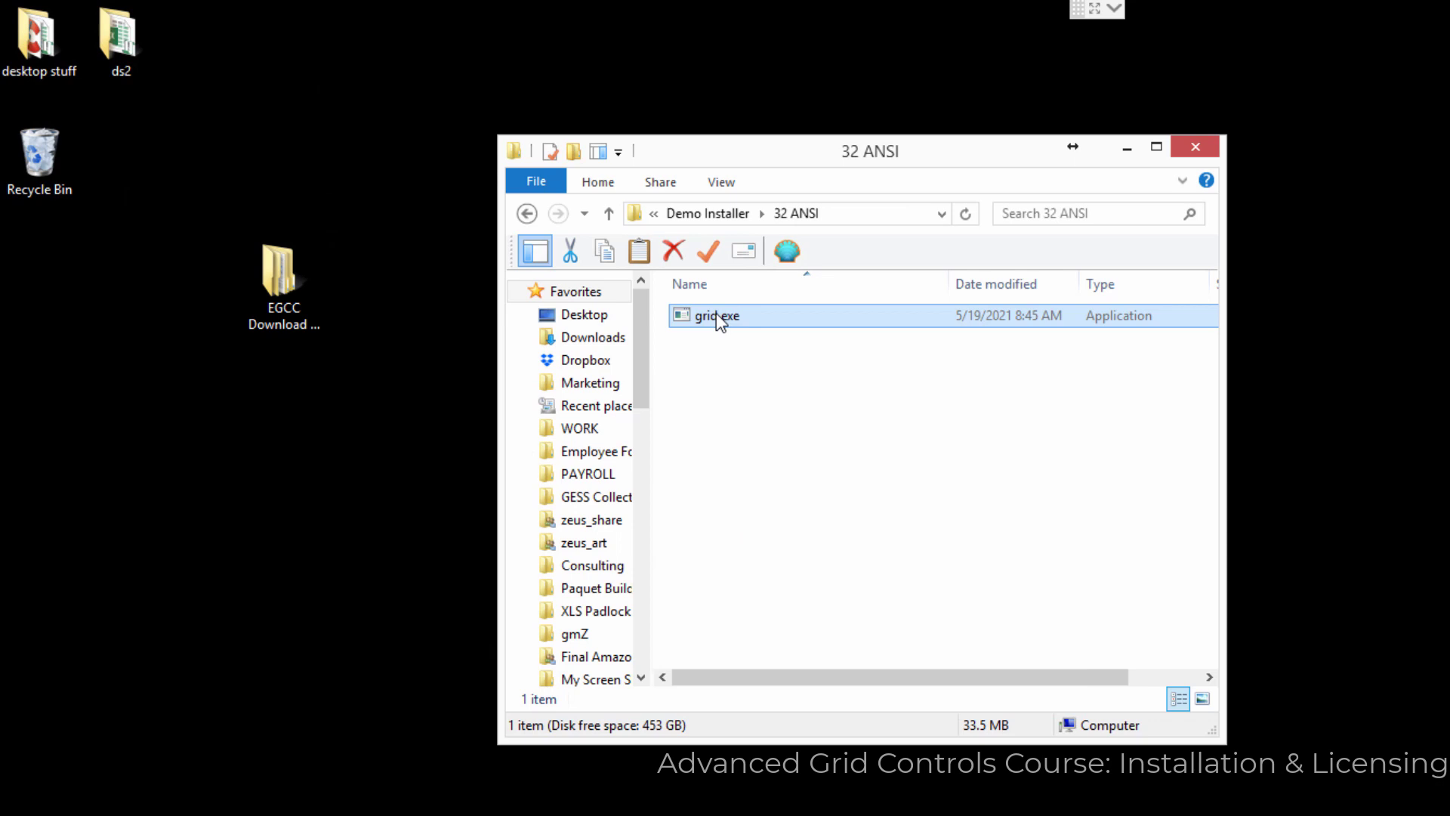
- Run grid.exe and install the 32-bit eXGrid demo with all packs checked
double_click(715, 315)
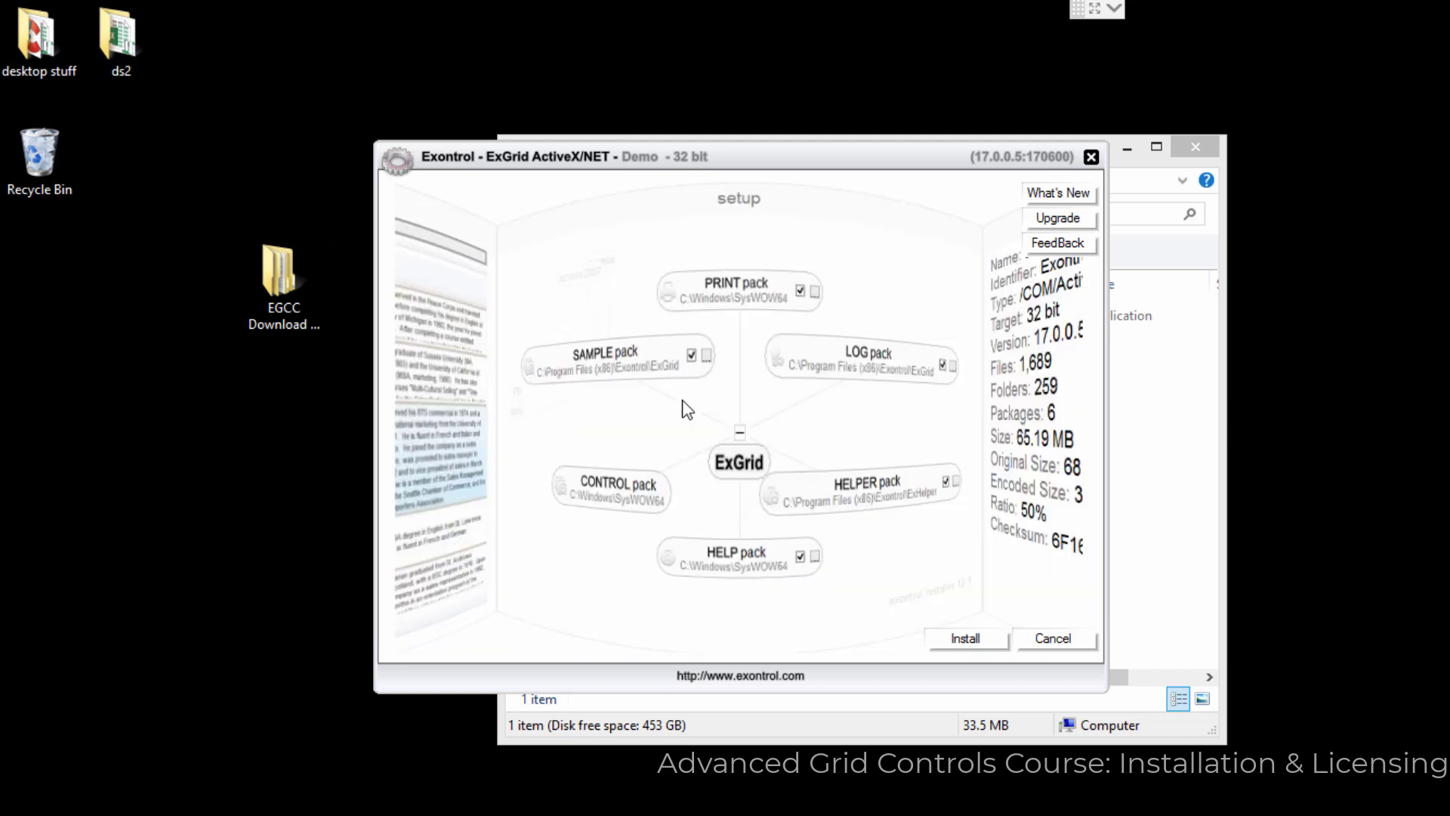
mouse_move(965, 637)
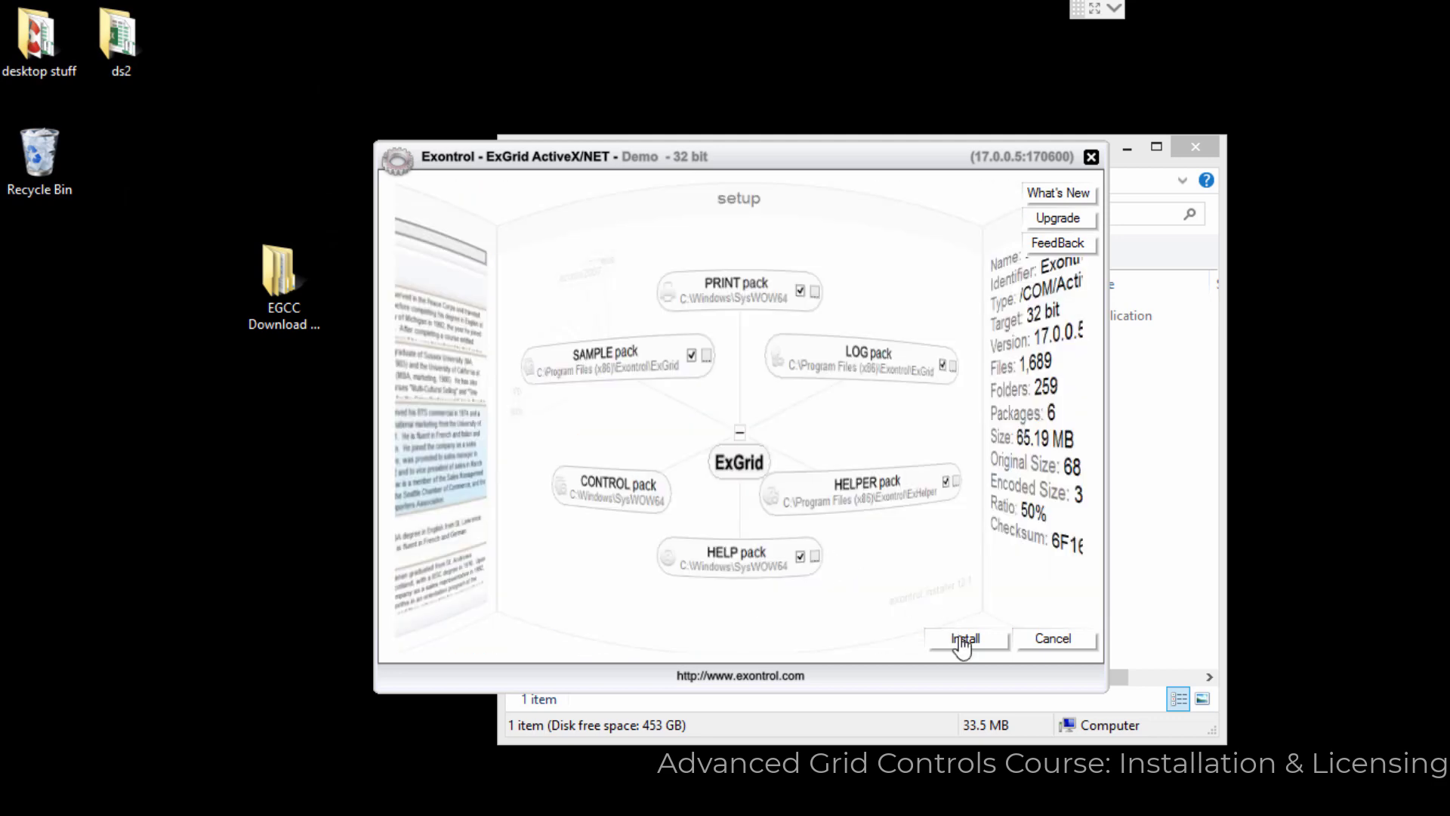
mouse_move(651, 607)
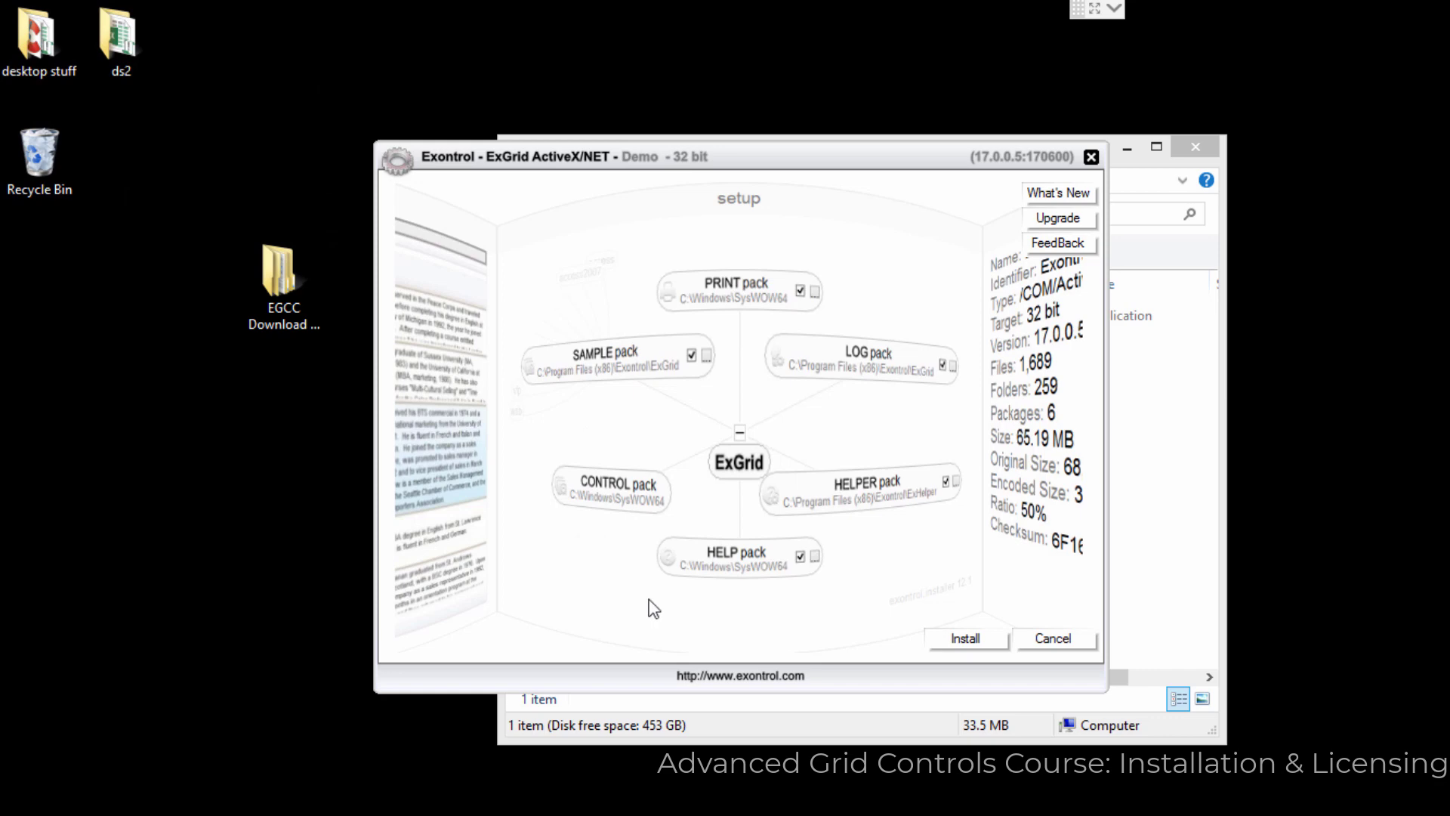
mouse_move(724, 545)
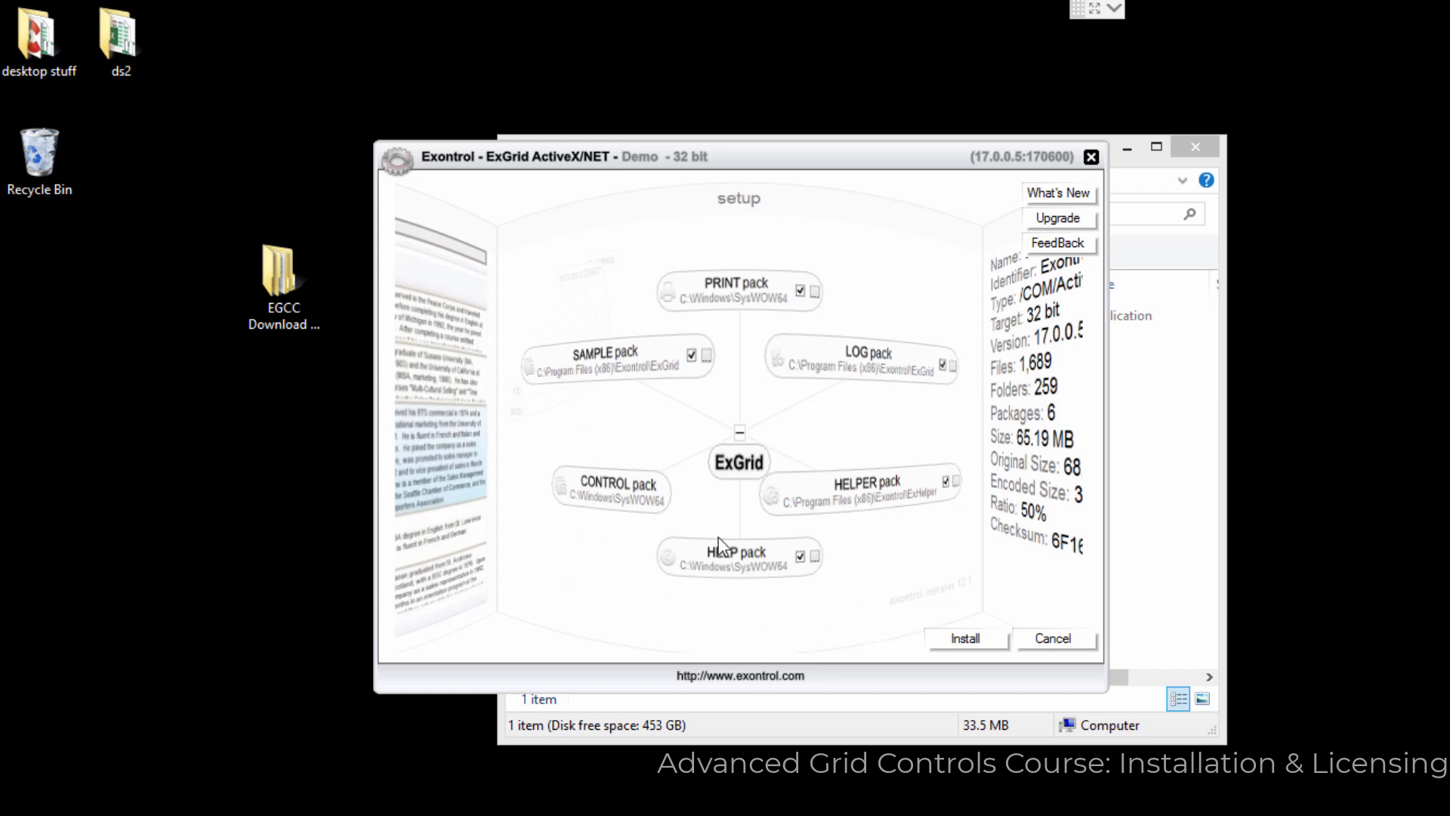
mouse_move(736, 614)
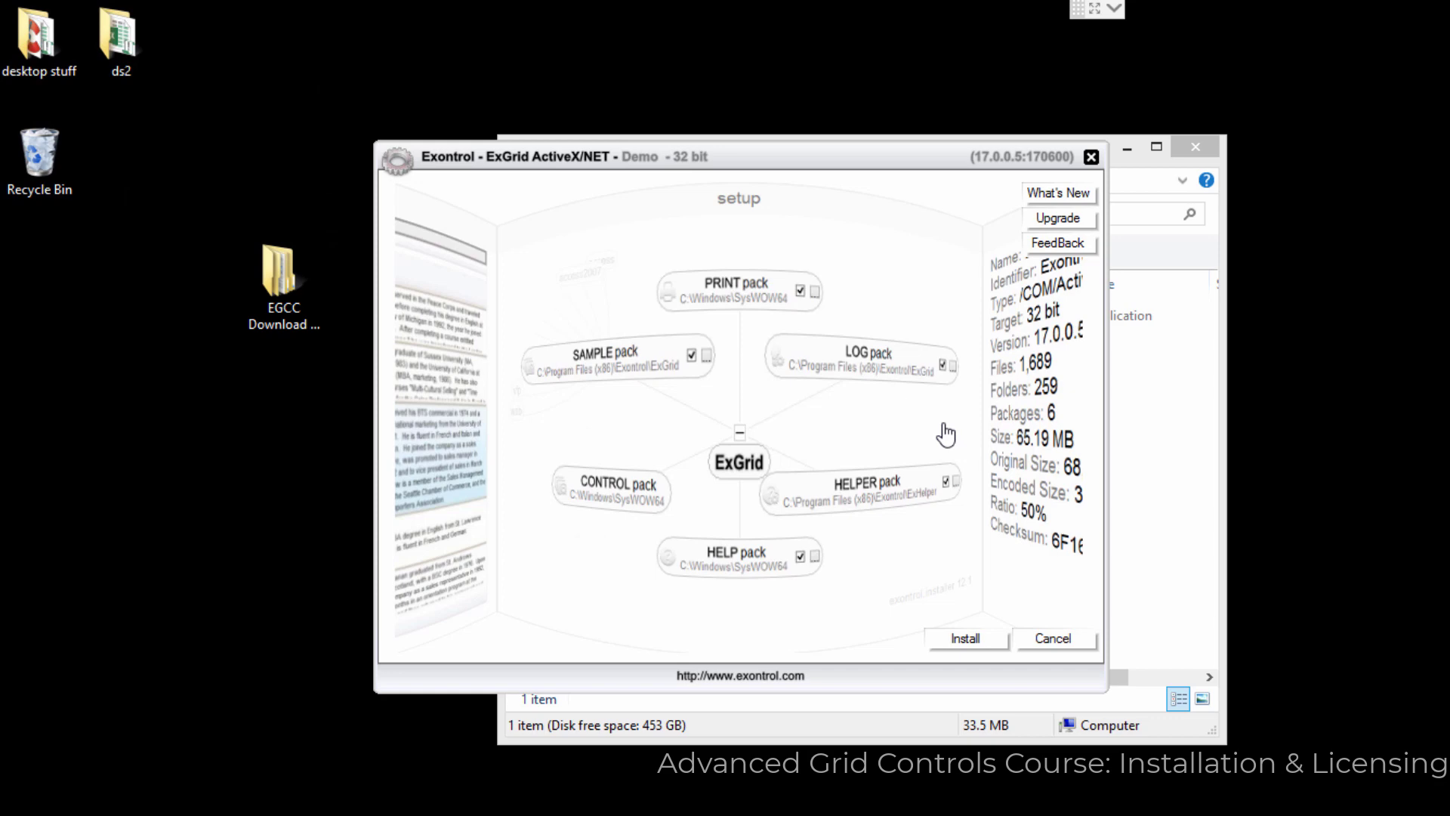
mouse_move(954, 650)
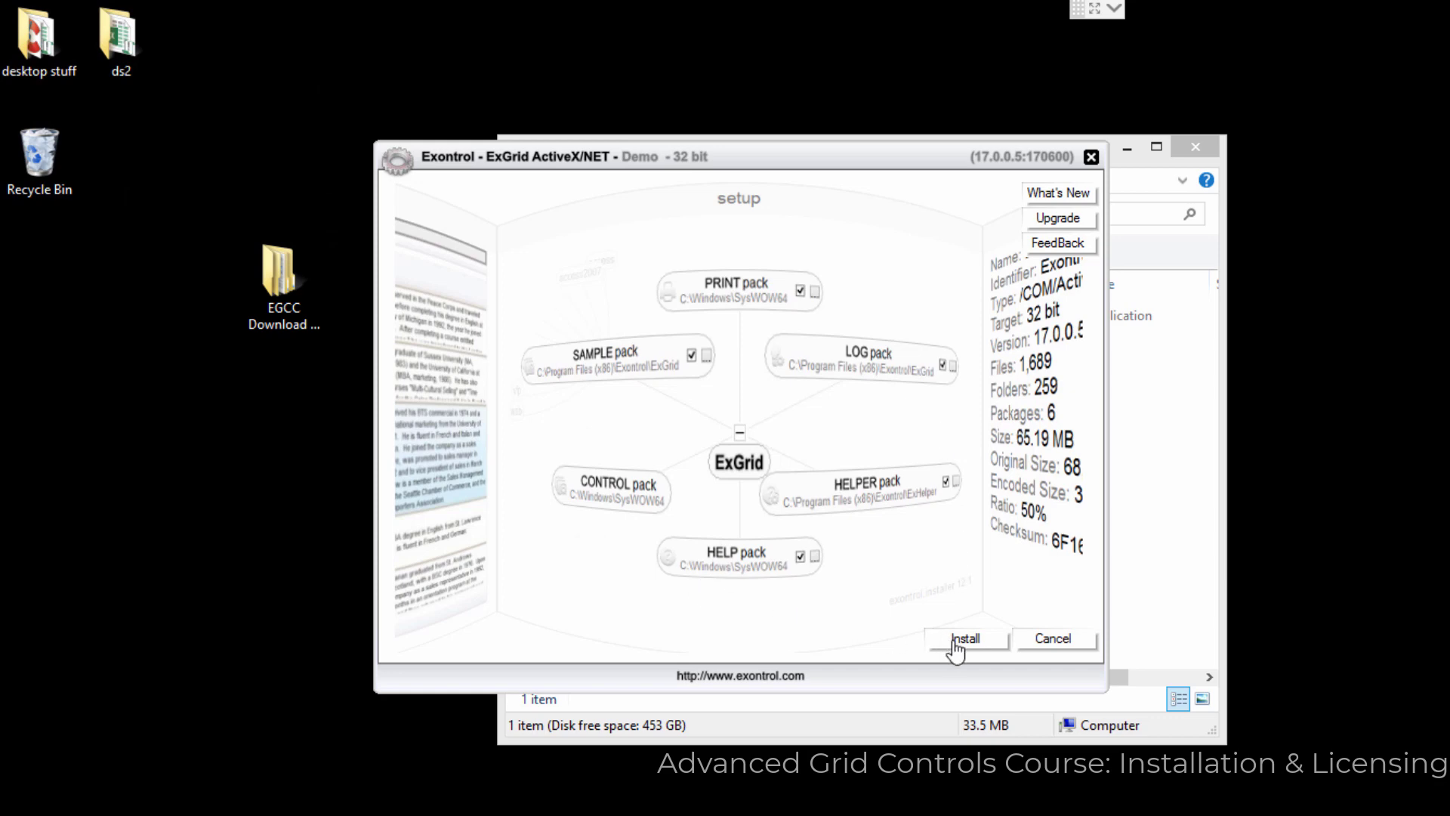
left_click(965, 638)
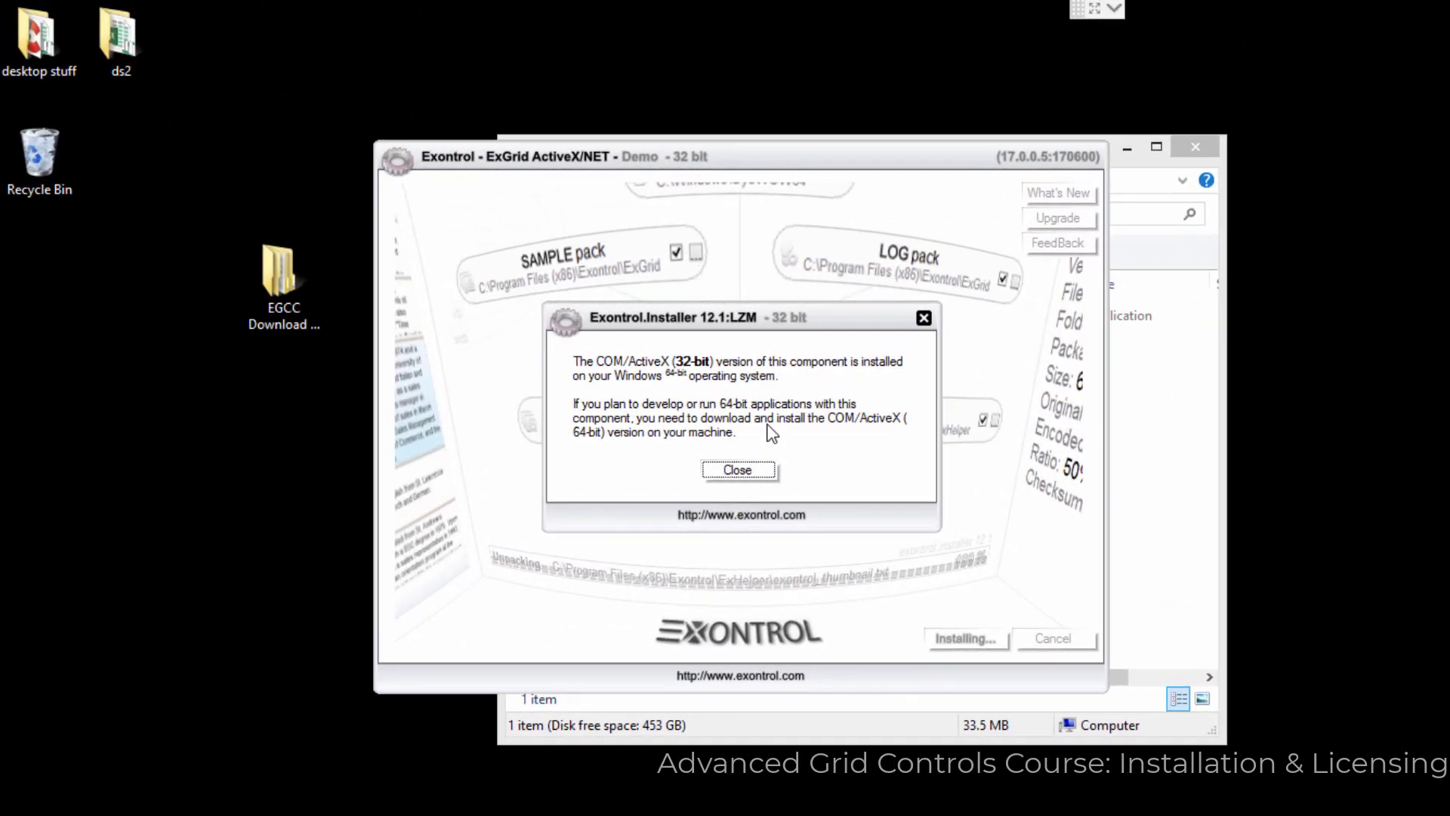
- Dismiss the 32-bit installed notice and review the Exontrol ExGrid folder with ExHelper.exe and ExGrid.CHM
left_click(737, 468)
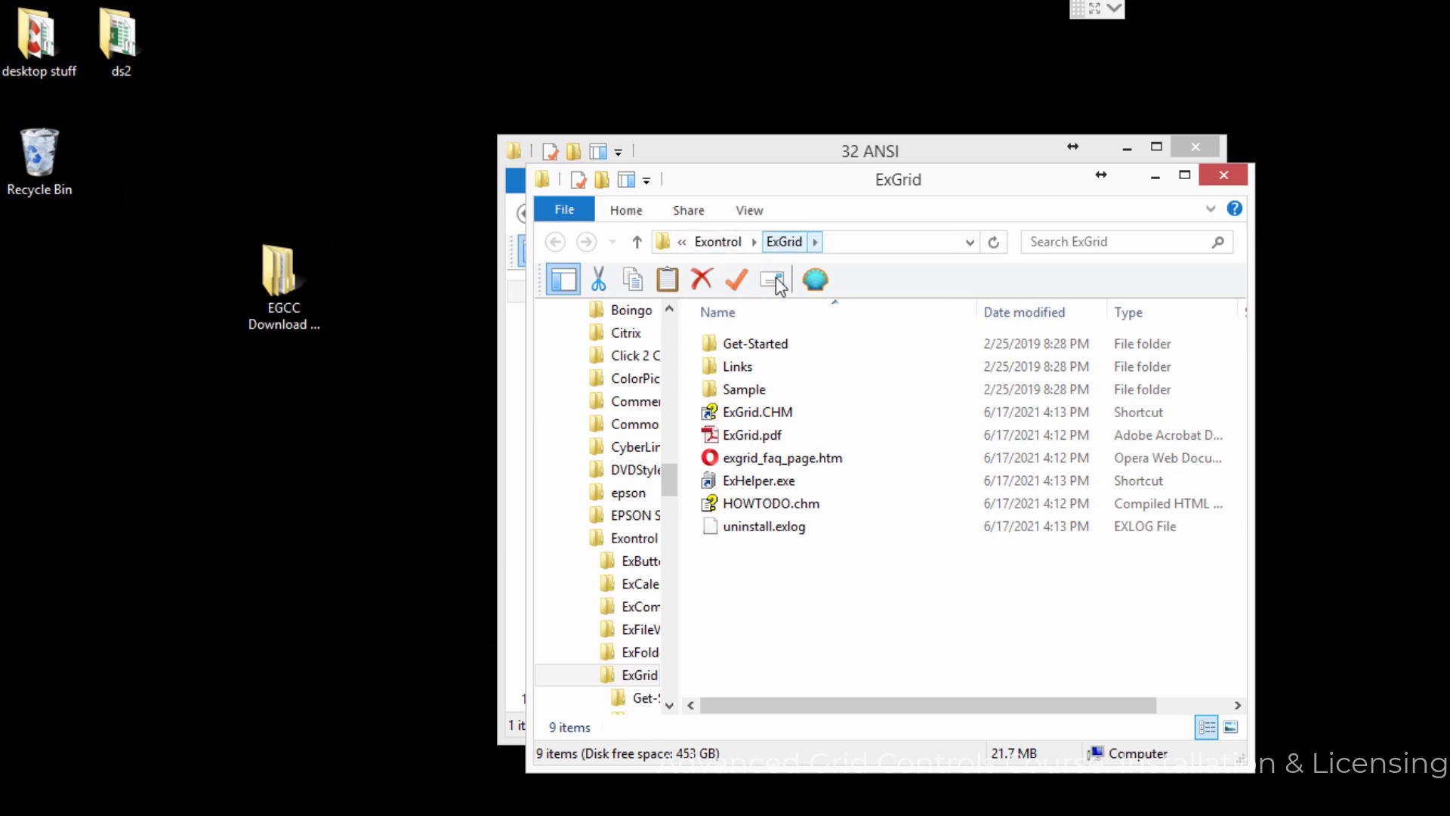
left_click(772, 503)
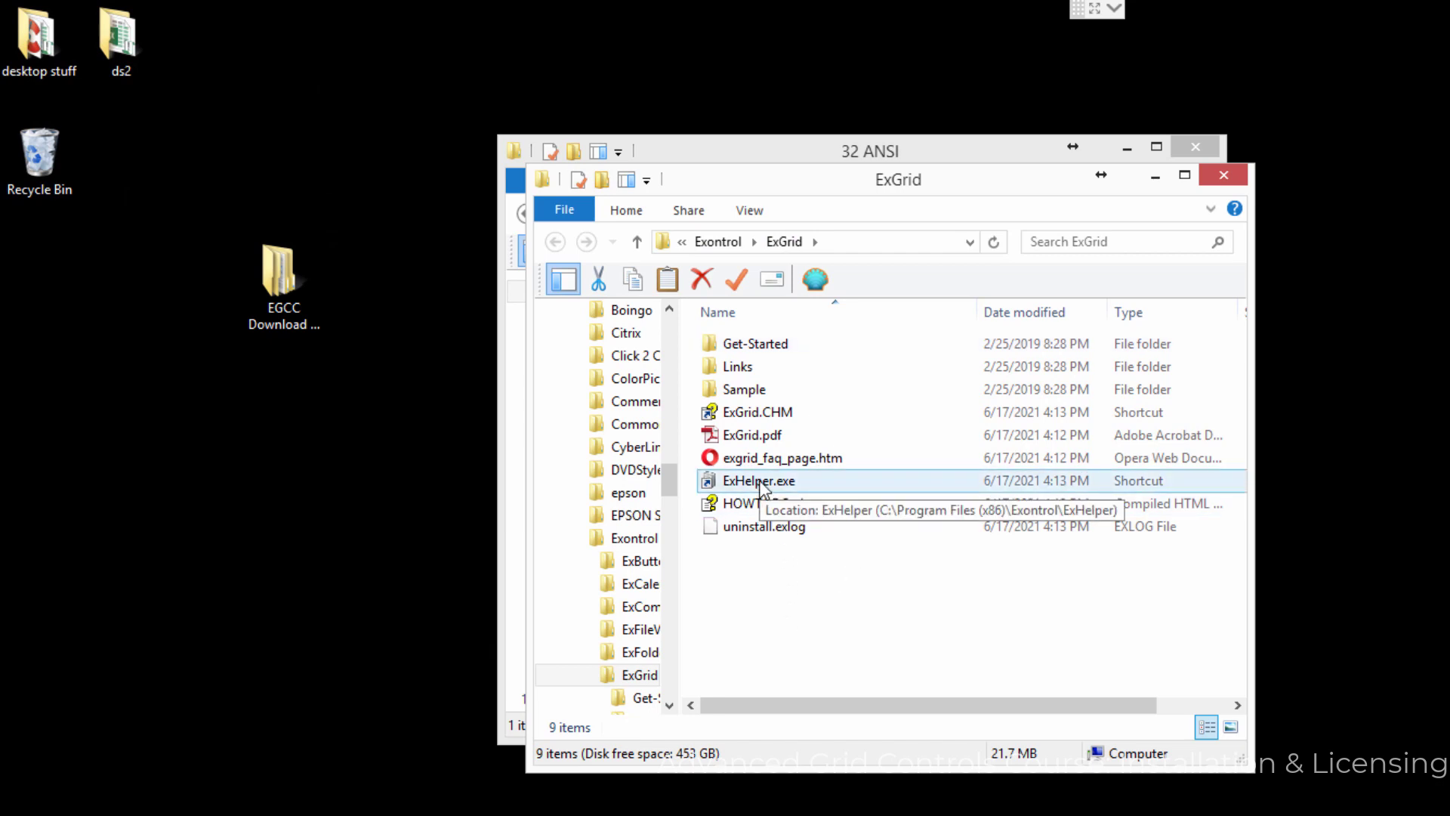
mouse_move(808, 625)
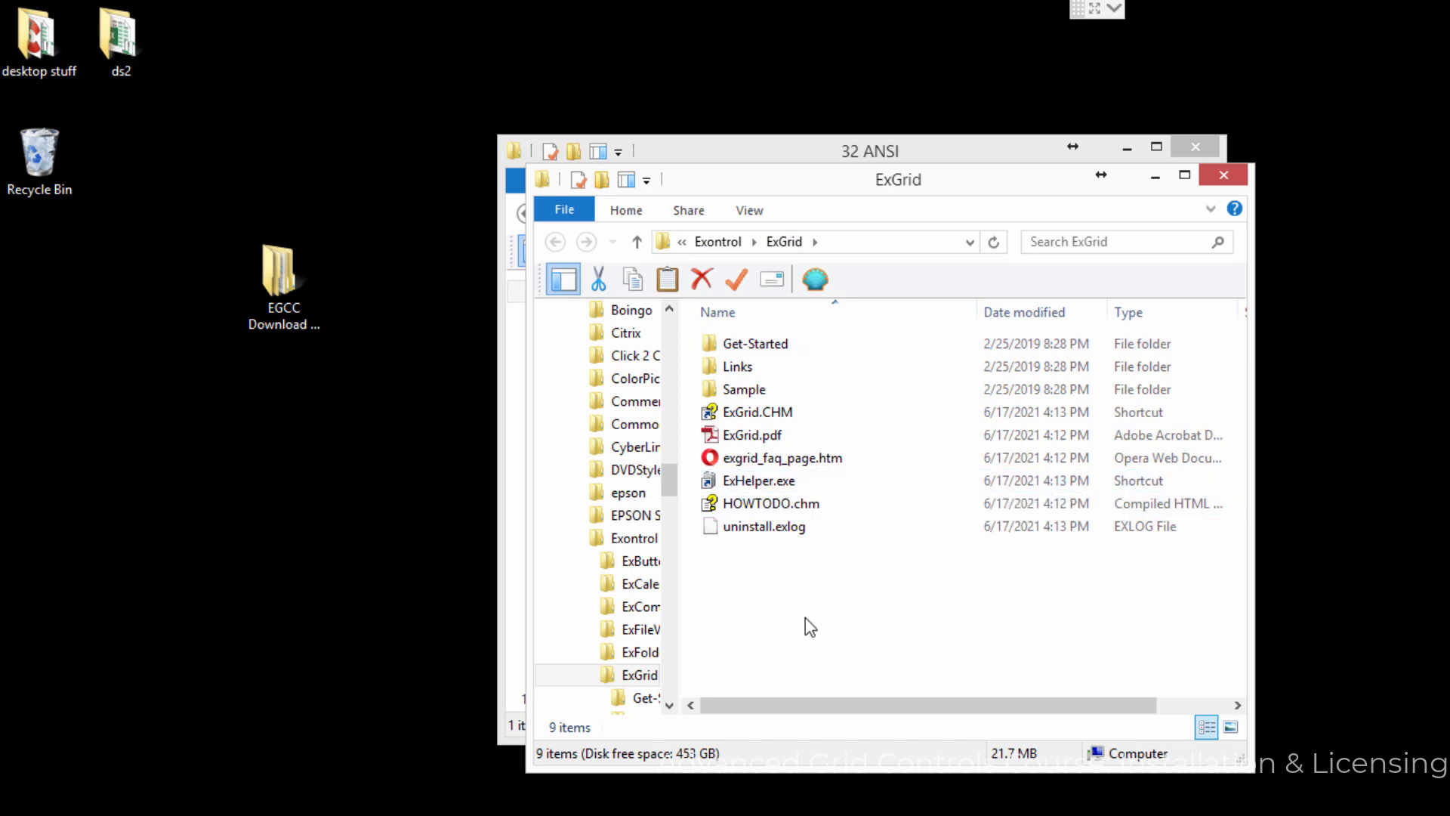
mouse_move(797, 579)
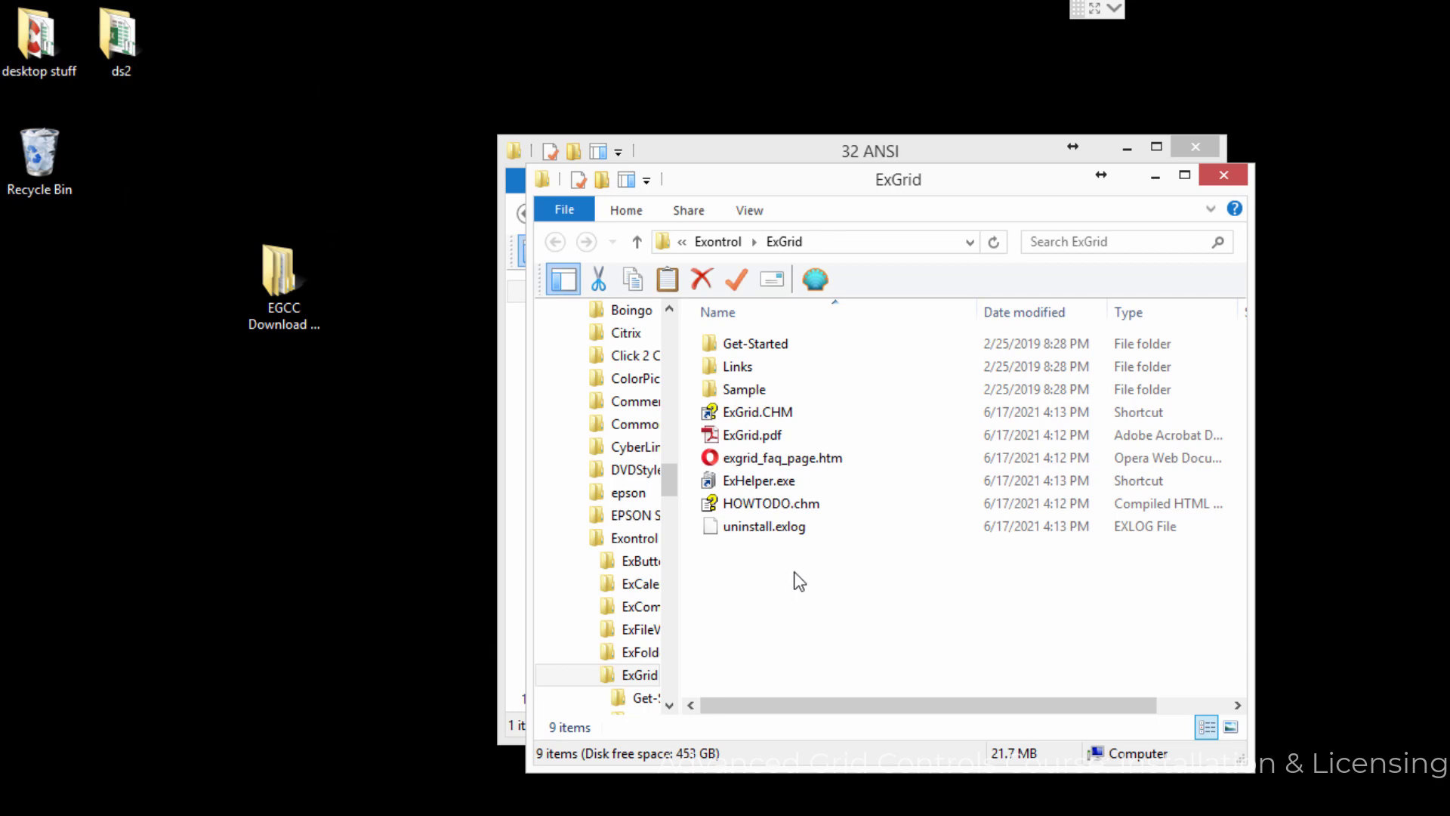
mouse_move(864, 156)
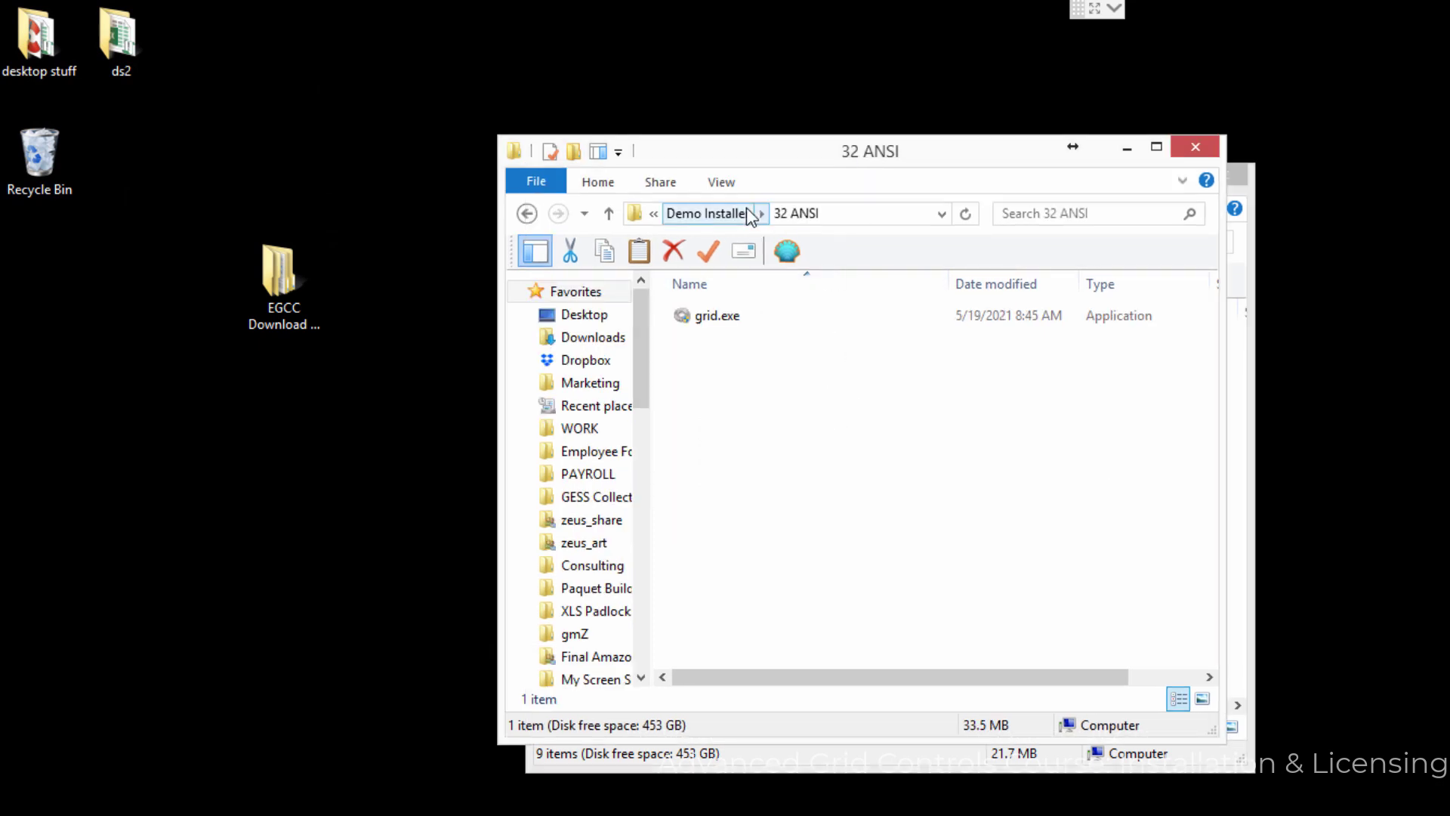
- Go back up to 01 - The Basics and enter the Full Version folder with the Get ExGrid Control shortcut
left_click(705, 213)
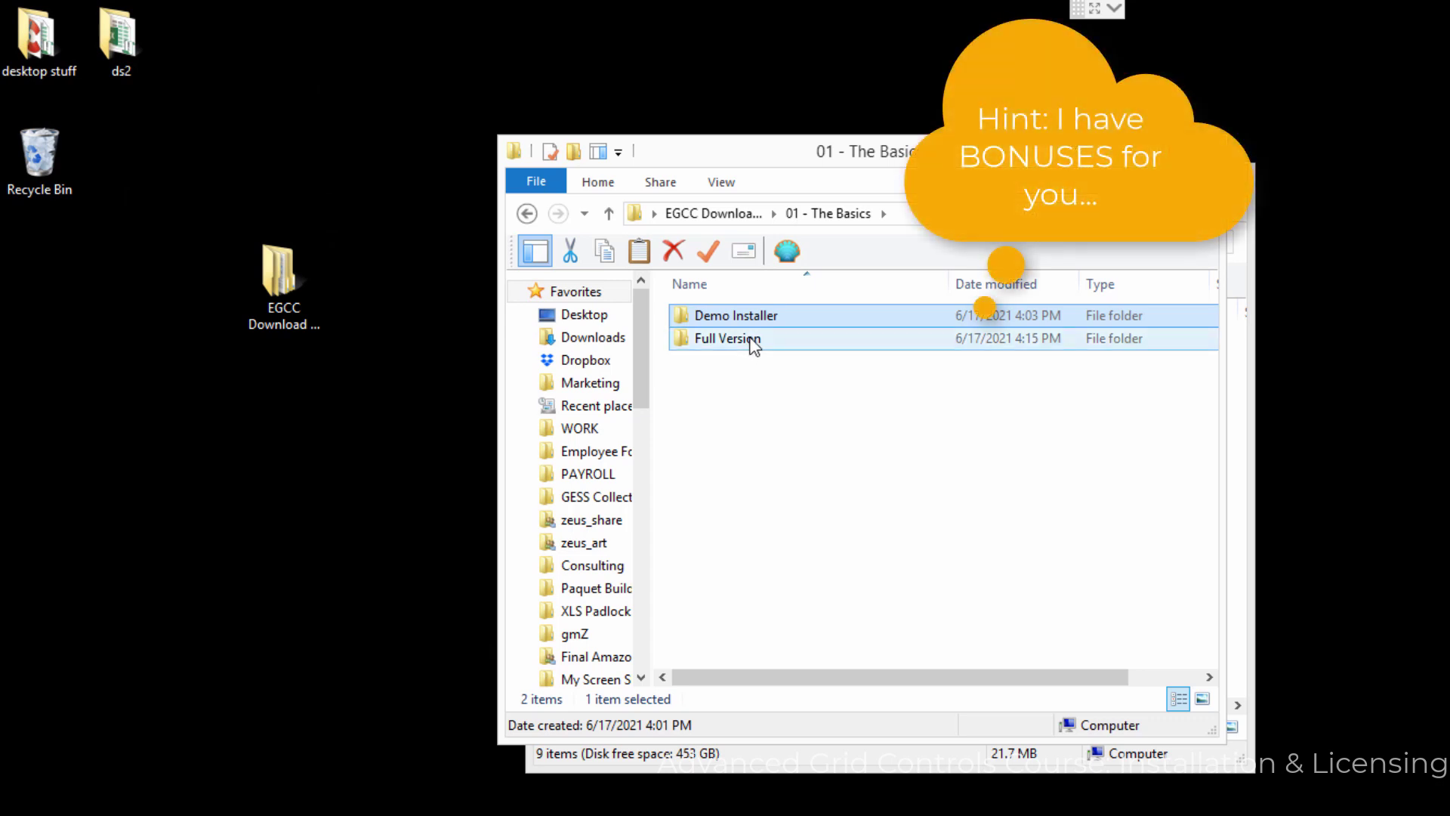
double_click(727, 337)
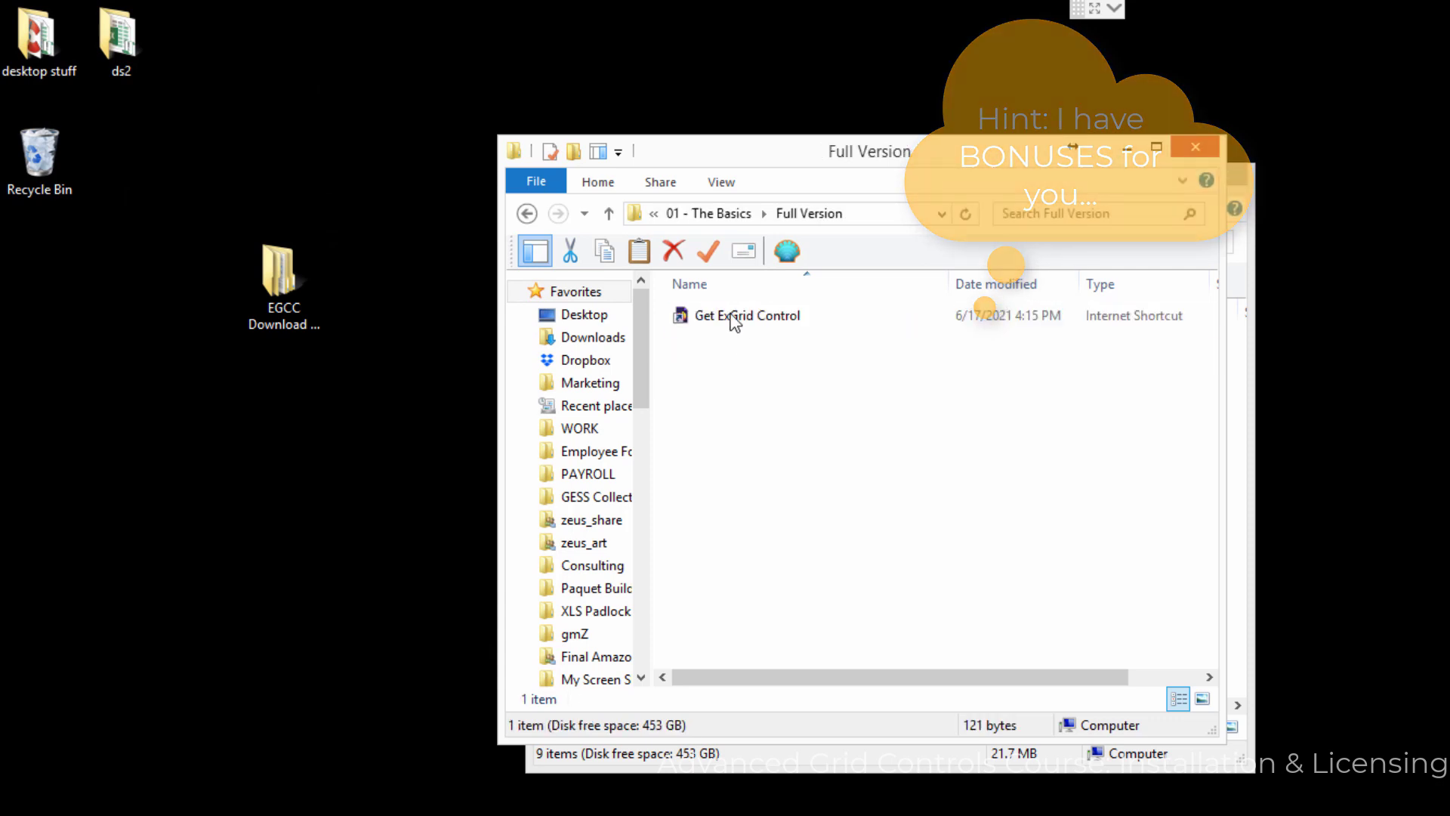